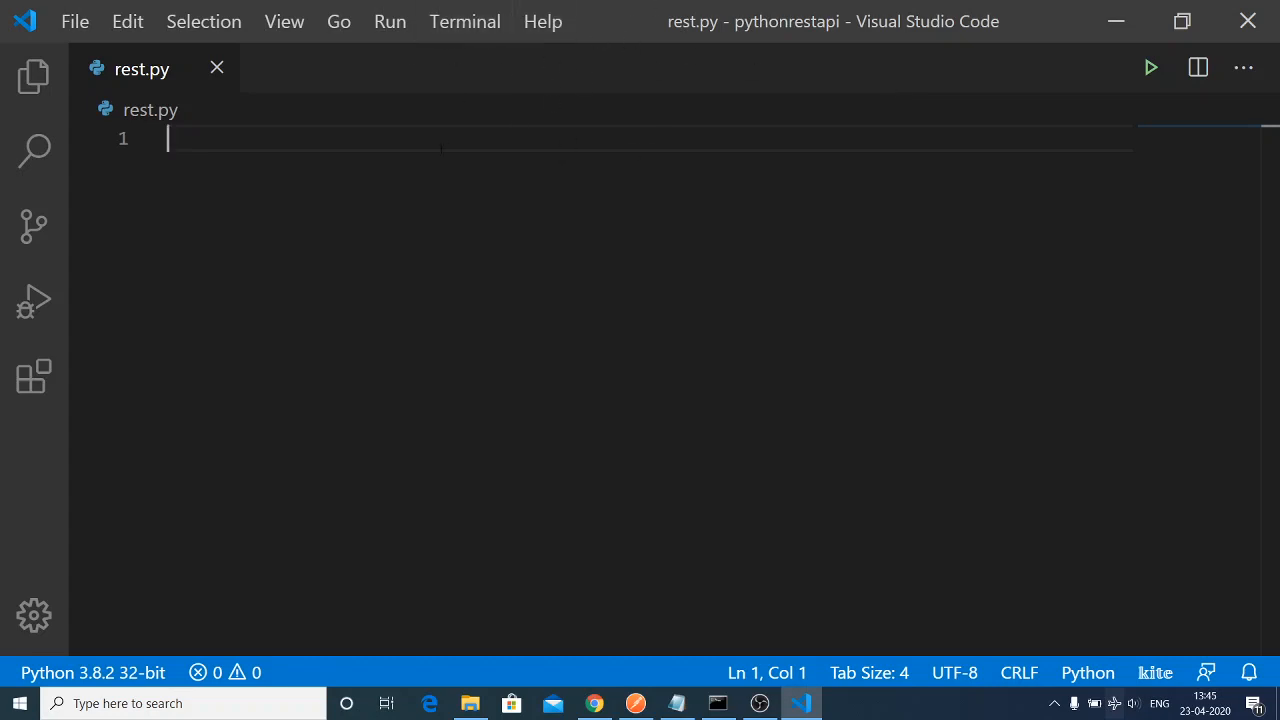
{"action": "mouse_move", "coordinate": [540, 108]}
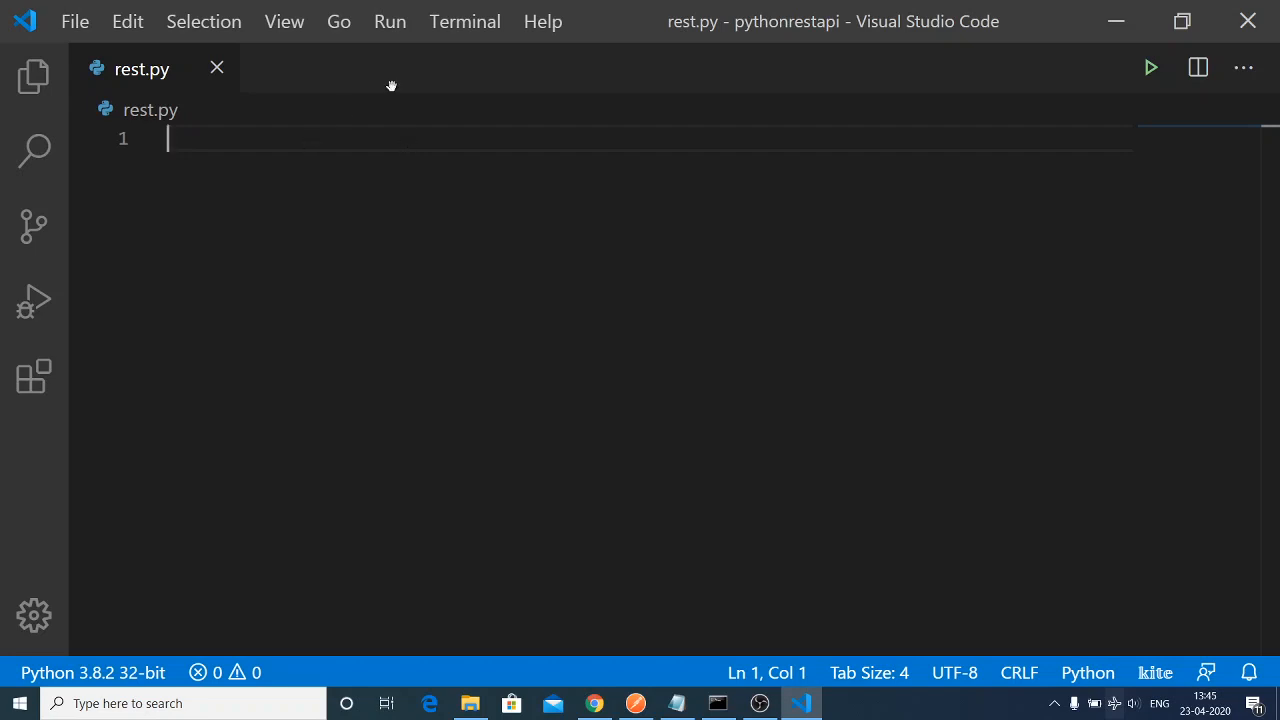
{"action": "mouse_move", "coordinate": [492, 104]}
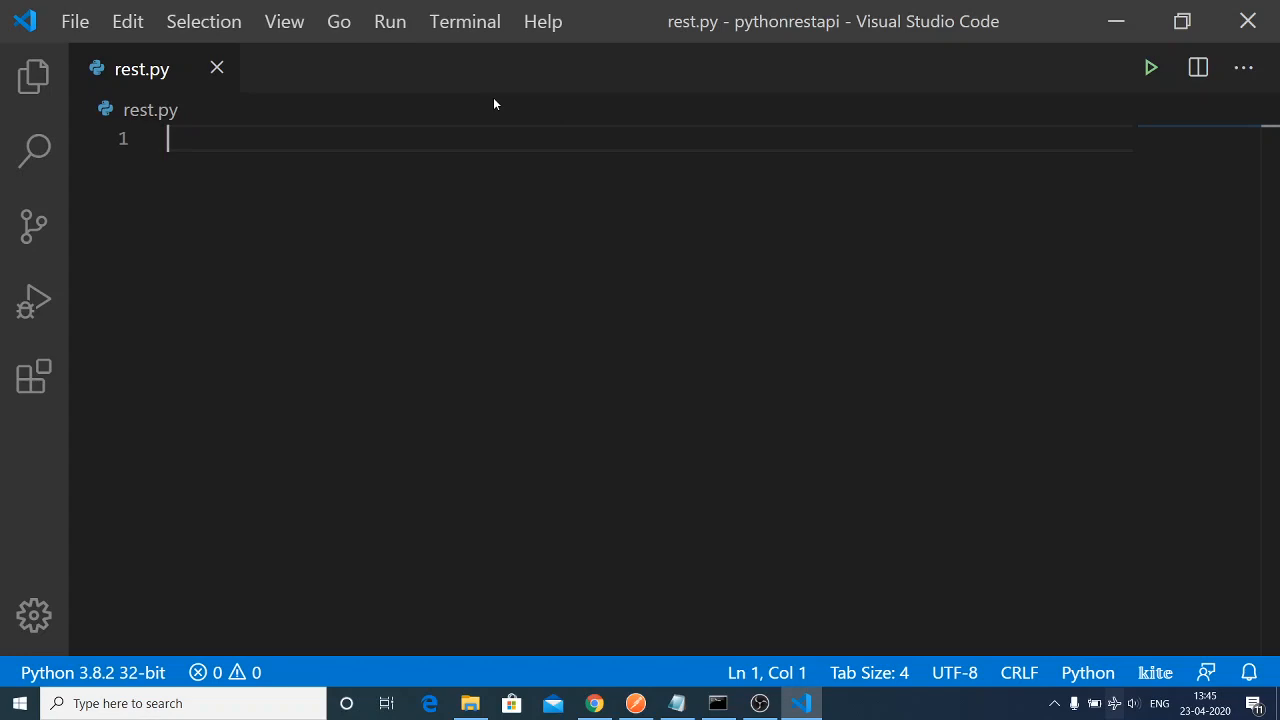
{"action": "mouse_move", "coordinate": [245, 98]}
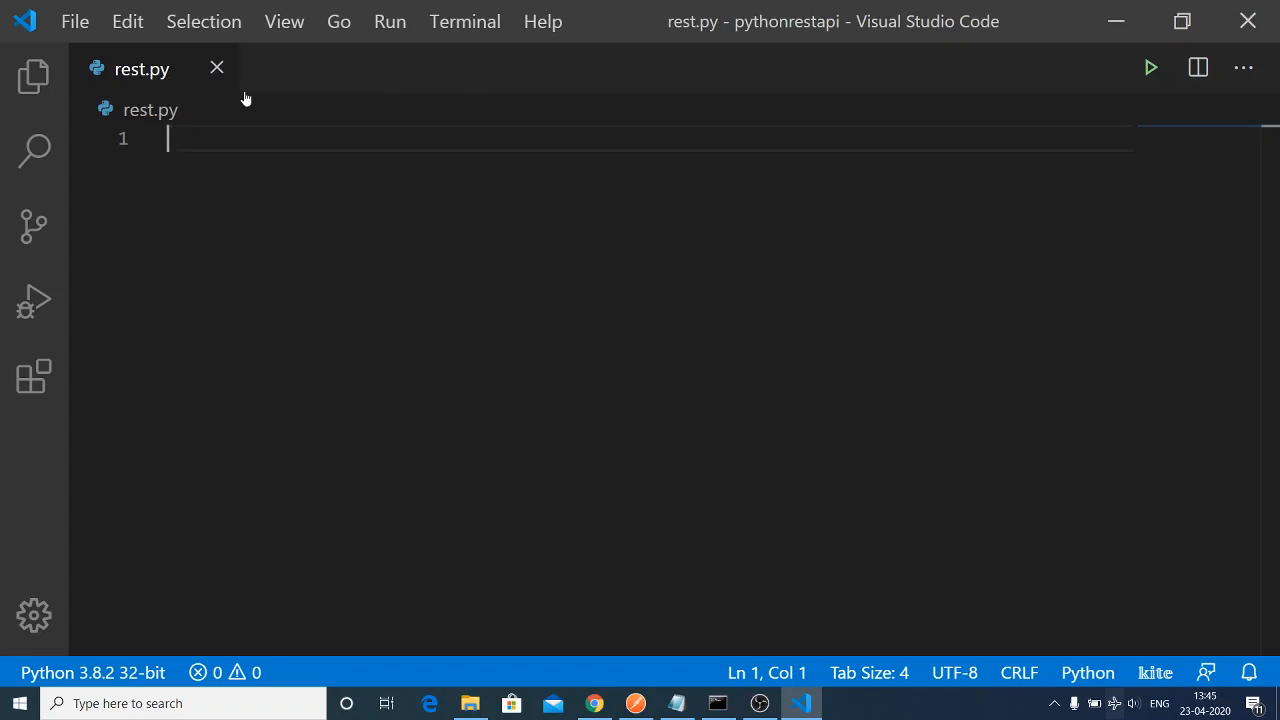
Type a trial 'import datetime' line in rest.py.
{"action": "type", "text": "imp"}
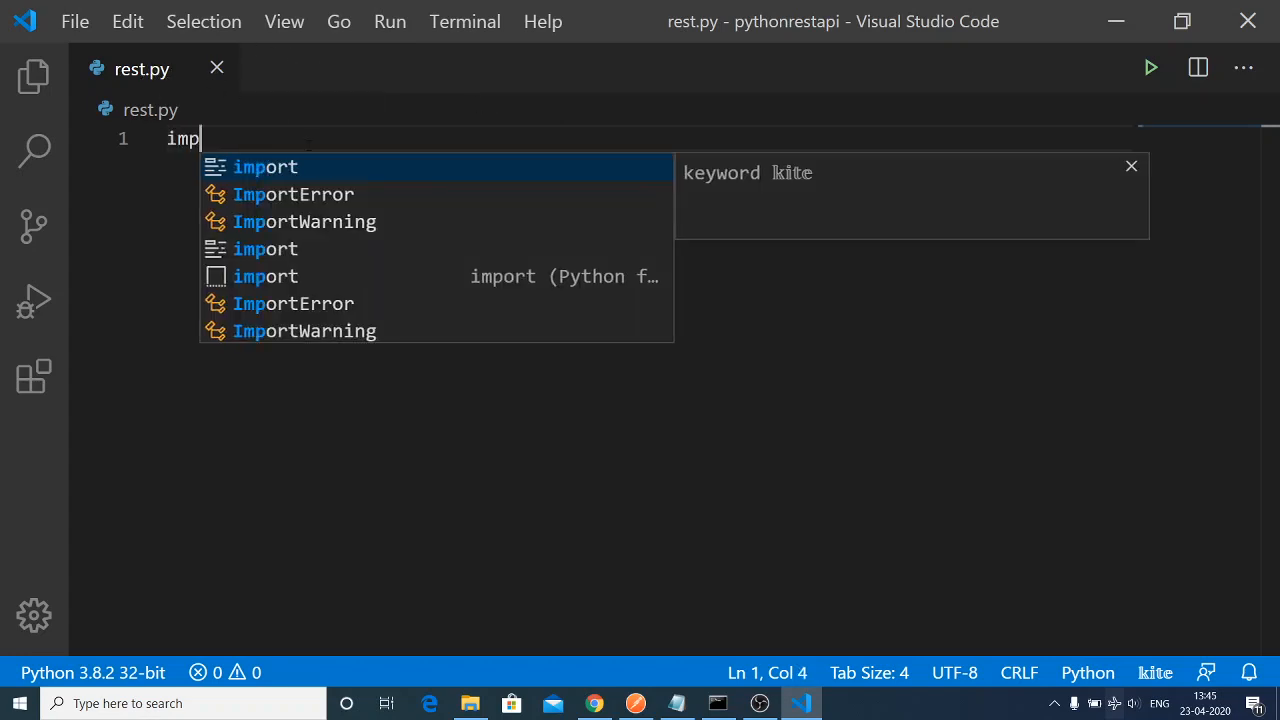
{"action": "type", "text": "ort"}
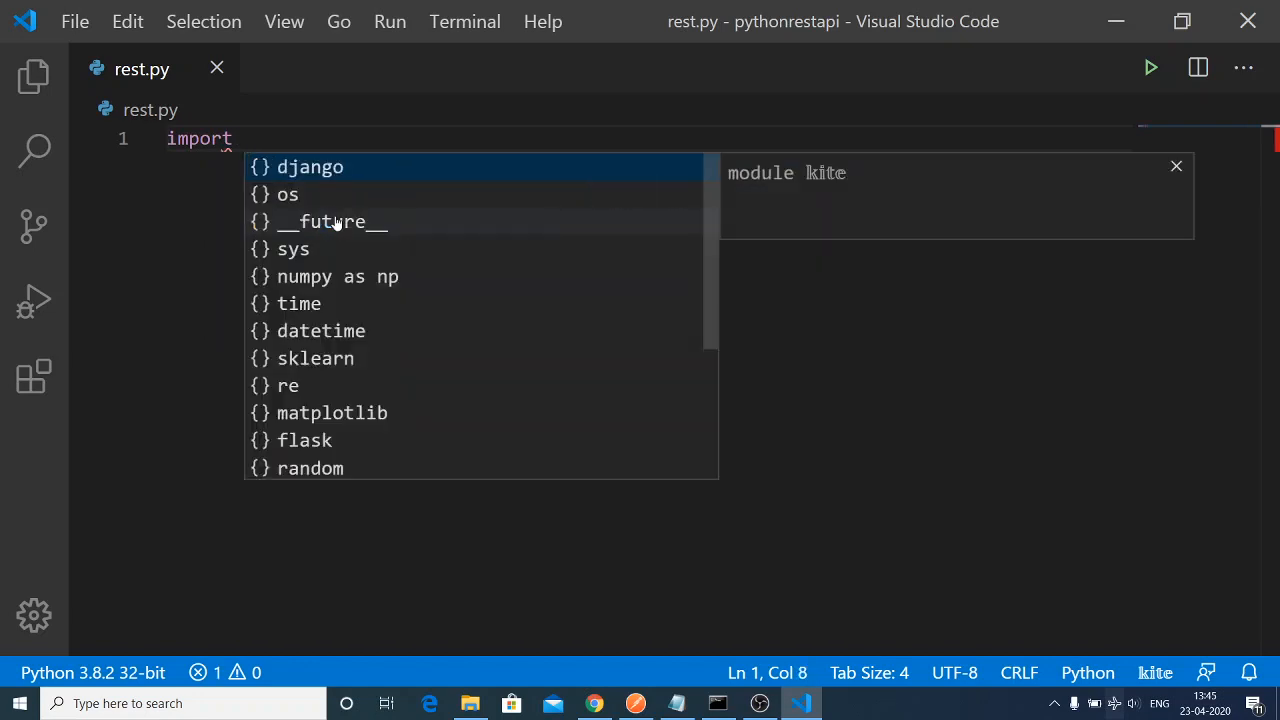
{"action": "type", "text": "datetime"}
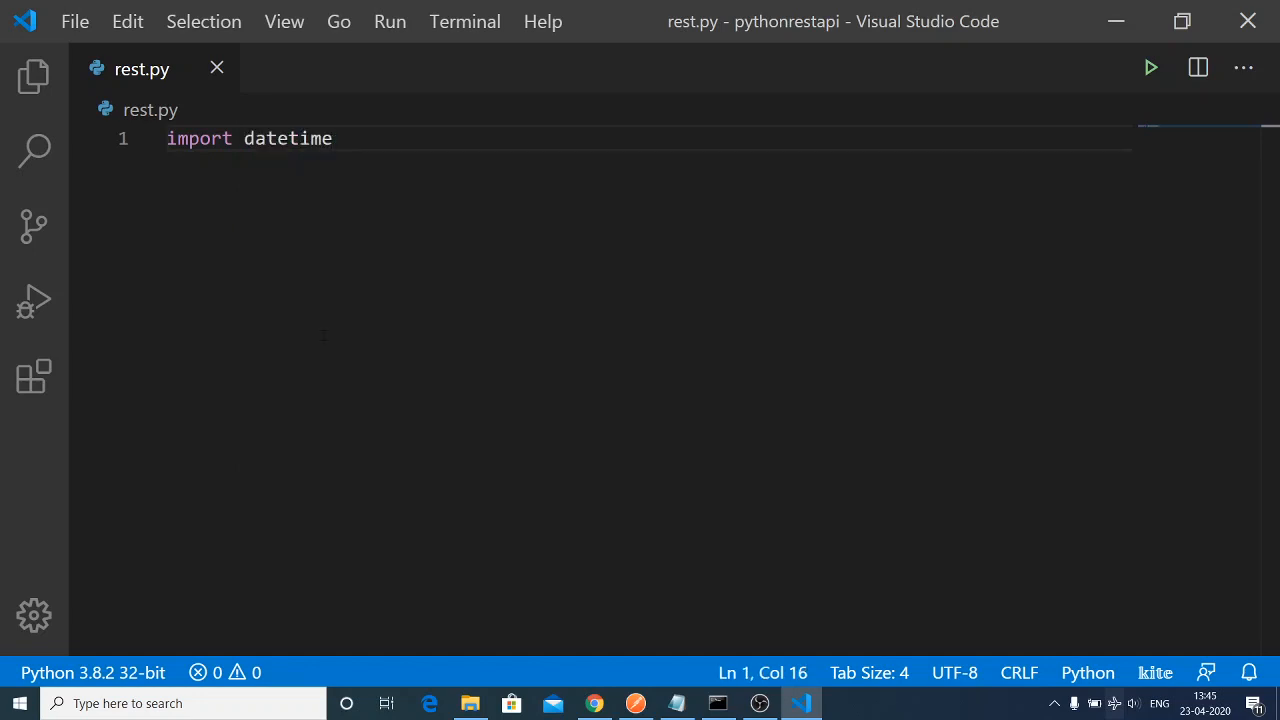
{"action": "key", "text": "Enter"}
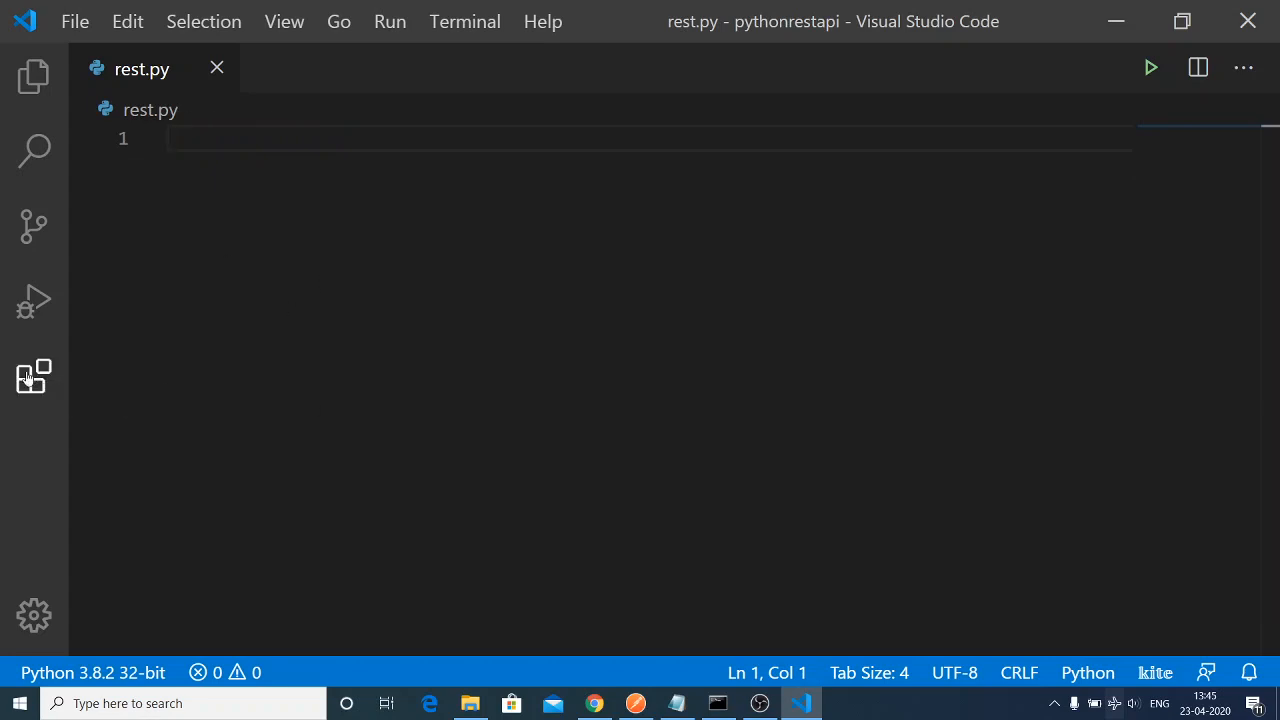
Search extensions for 'kite' and view the Kite Python Autocomplete page.
{"action": "left_click", "coordinate": [33, 375]}
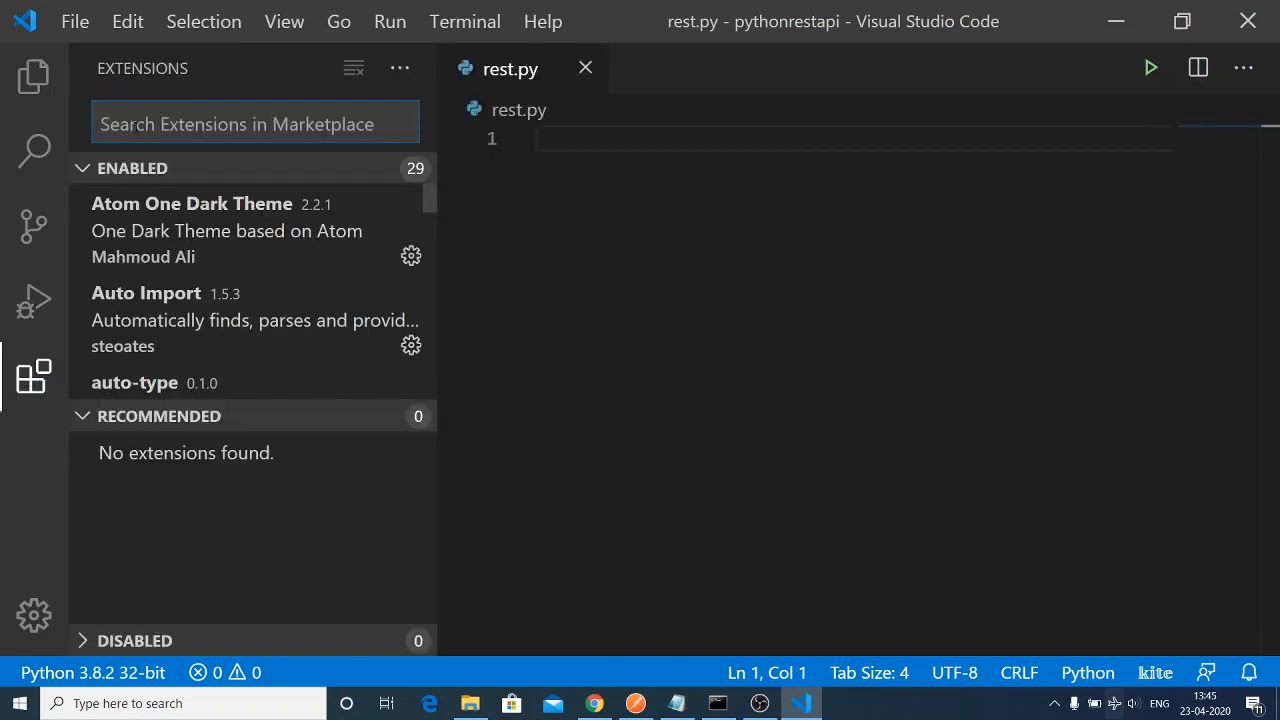
{"action": "type", "text": "kite"}
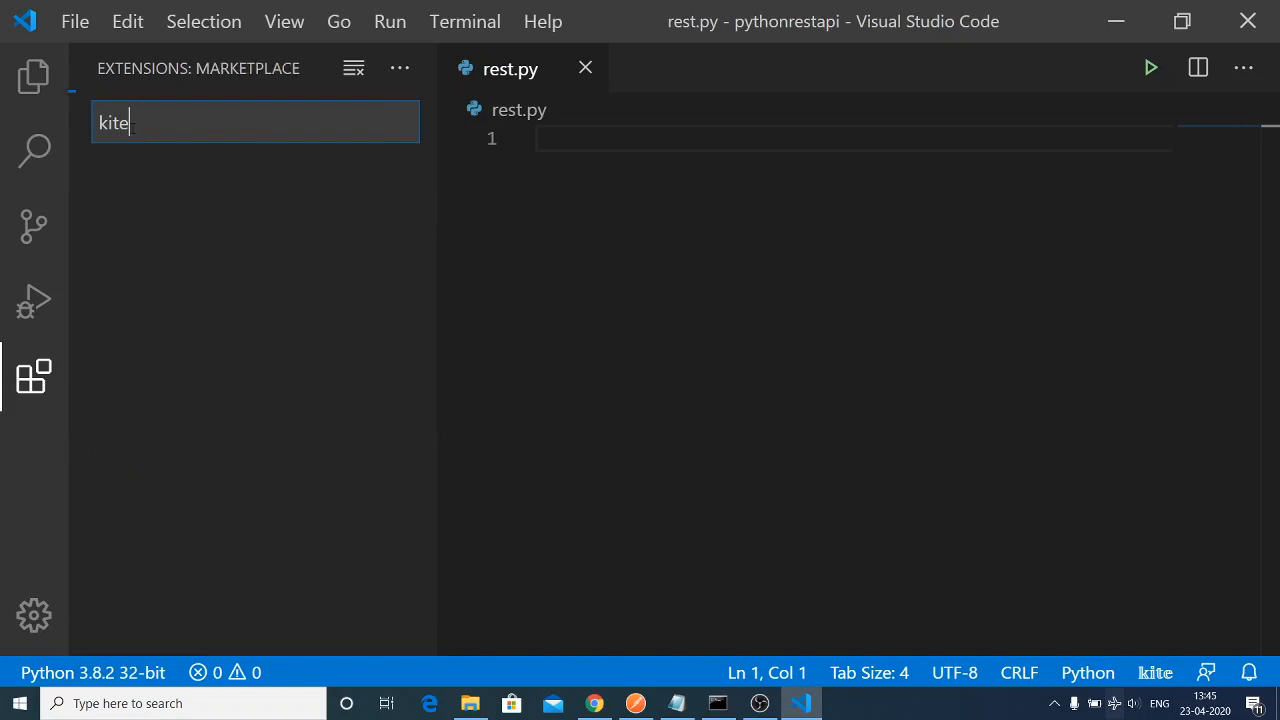
{"action": "type", "text": "kite"}
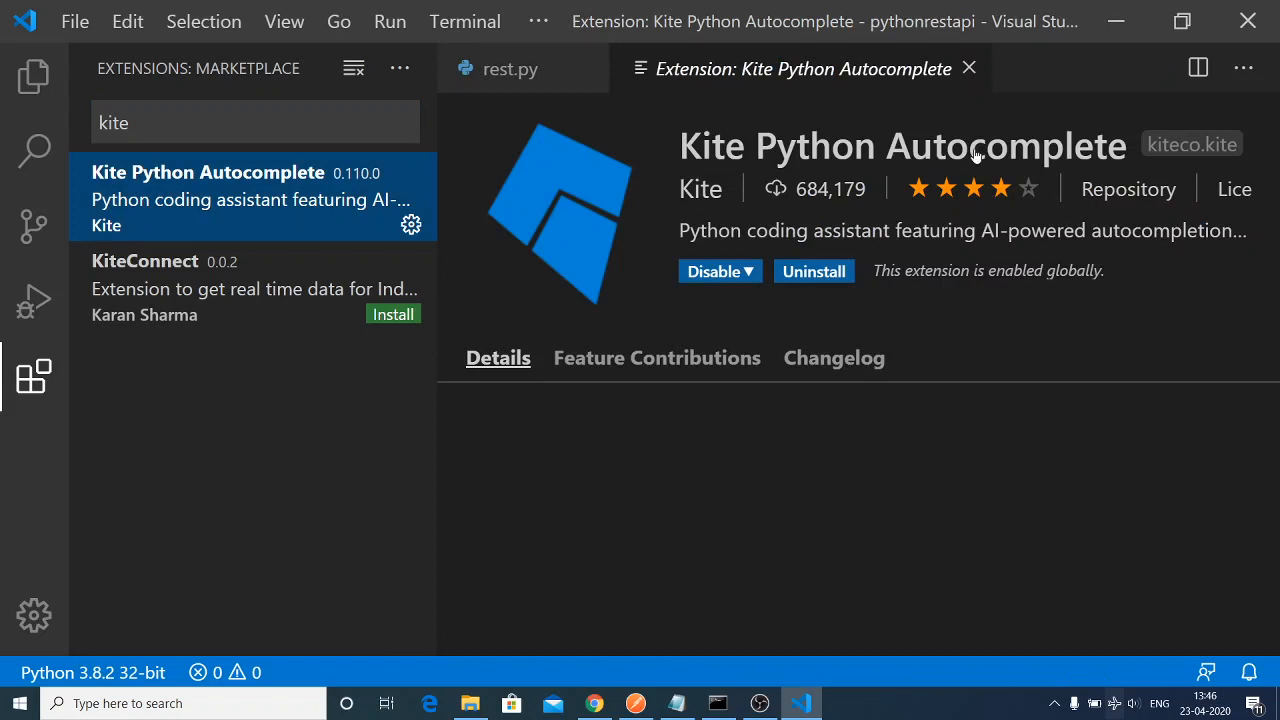
{"action": "scroll", "scroll_direction": "down", "scroll_amount": 3}
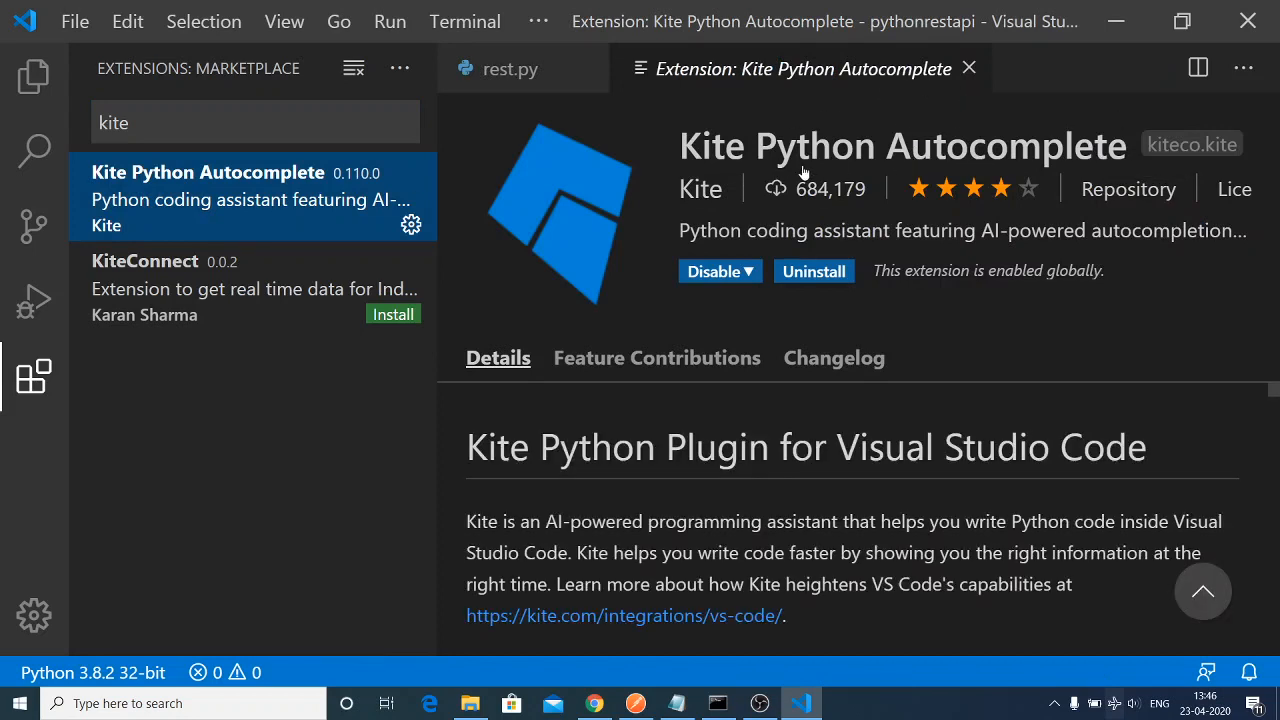
{"action": "mouse_move", "coordinate": [775, 188]}
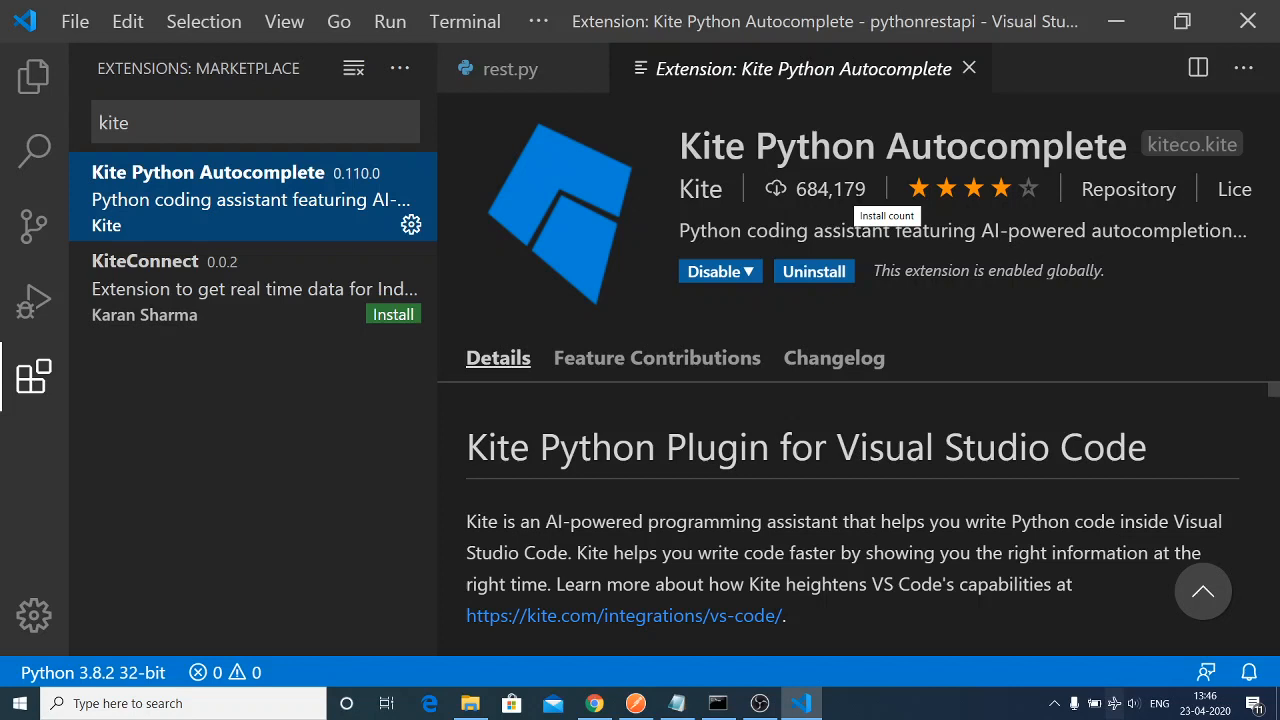
{"action": "mouse_move", "coordinate": [814, 294]}
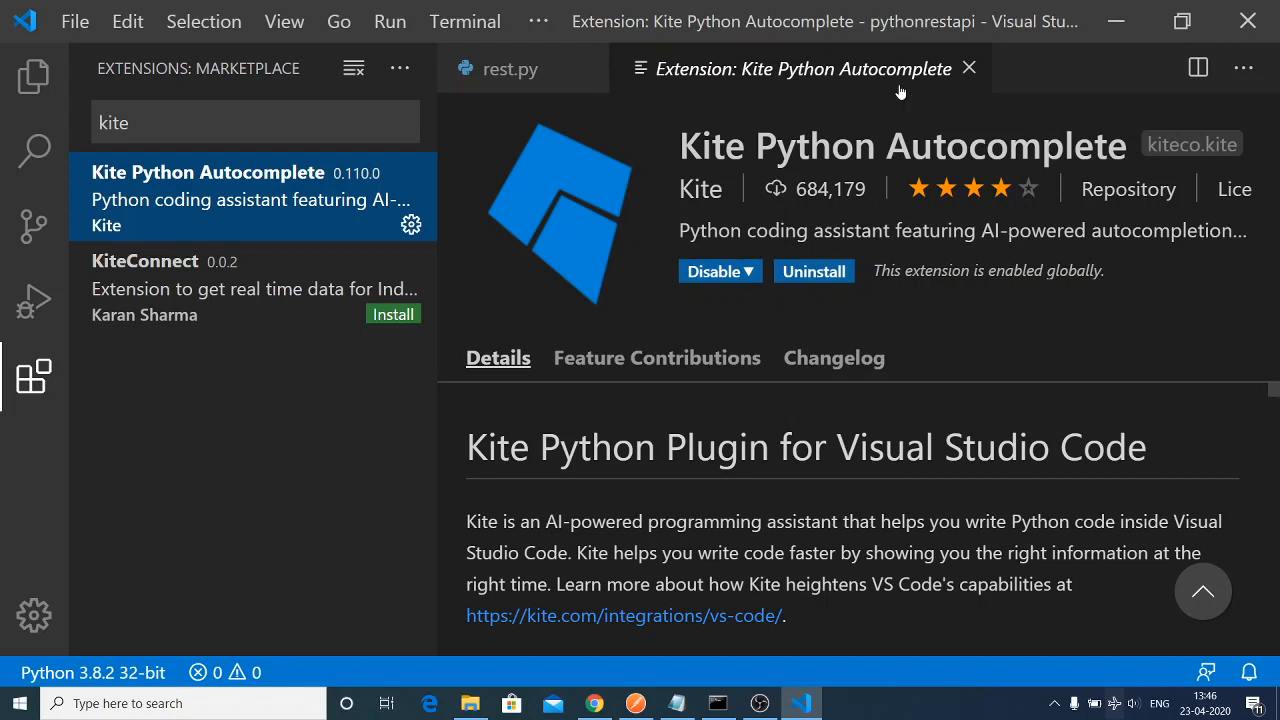
{"action": "left_click", "coordinate": [967, 68]}
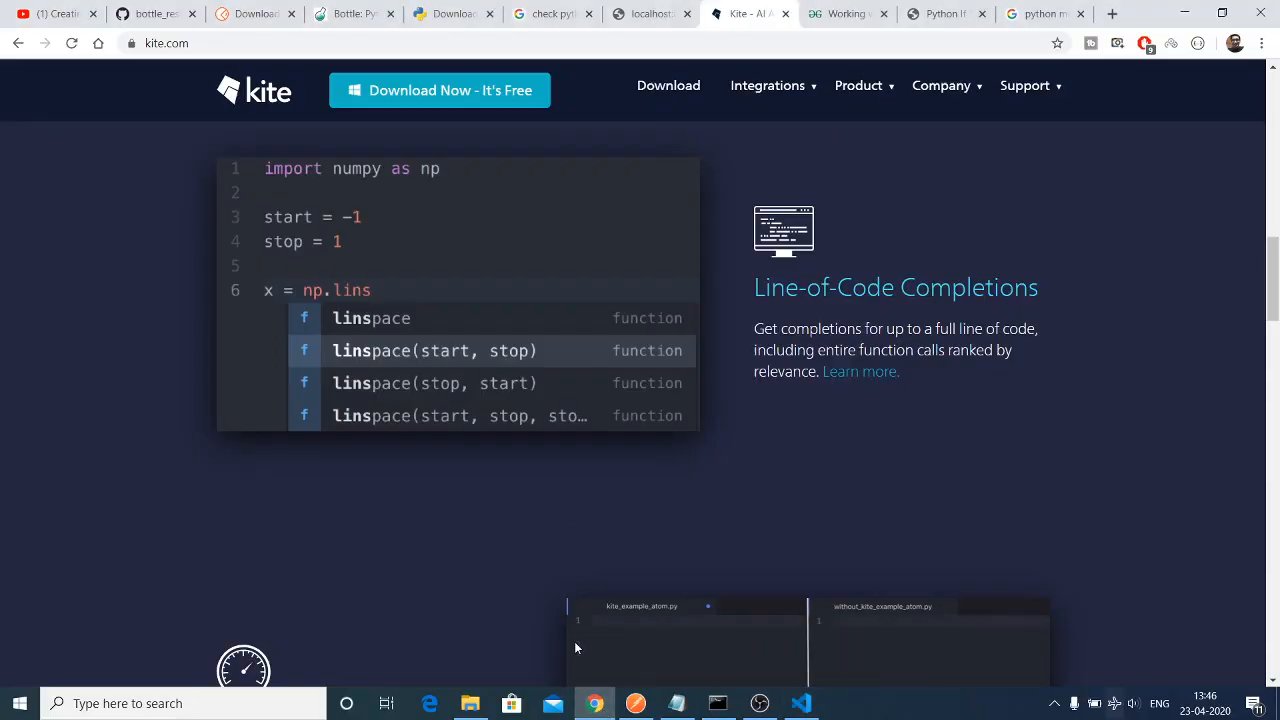
{"action": "type", "text": "import"}
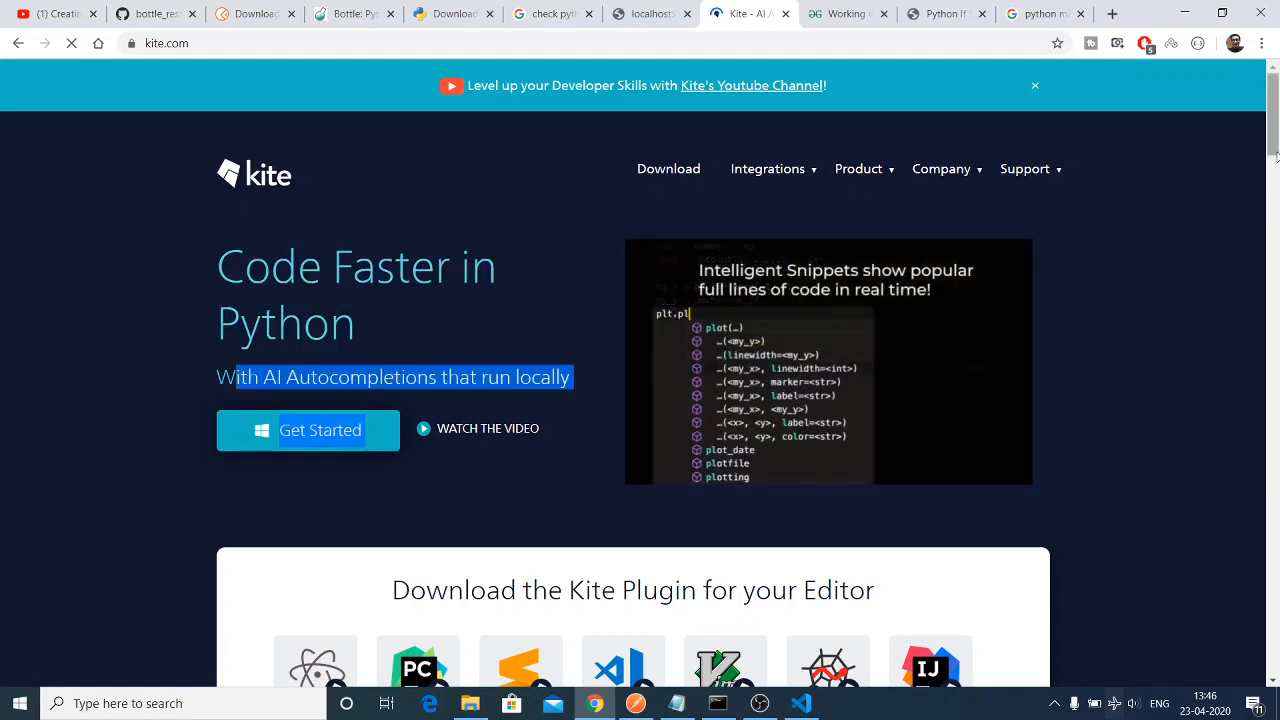
{"action": "scroll", "scroll_direction": "down", "scroll_amount": 3}
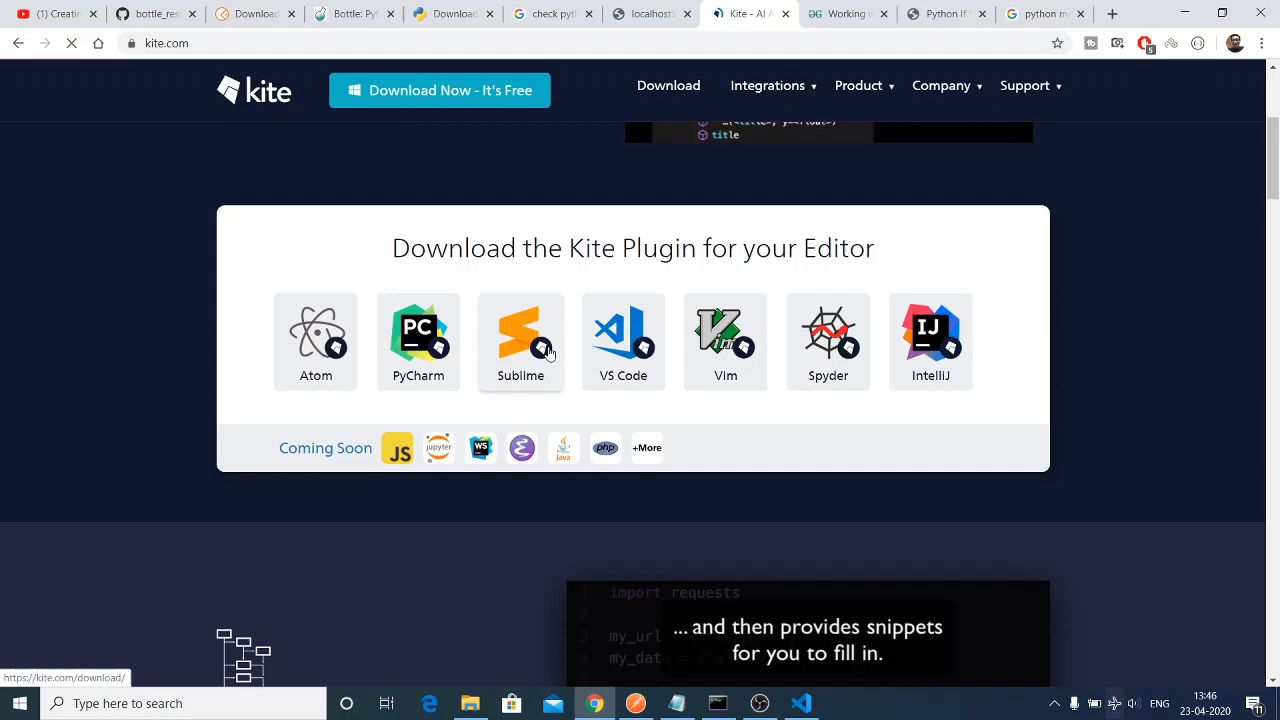
{"action": "mouse_move", "coordinate": [727, 354]}
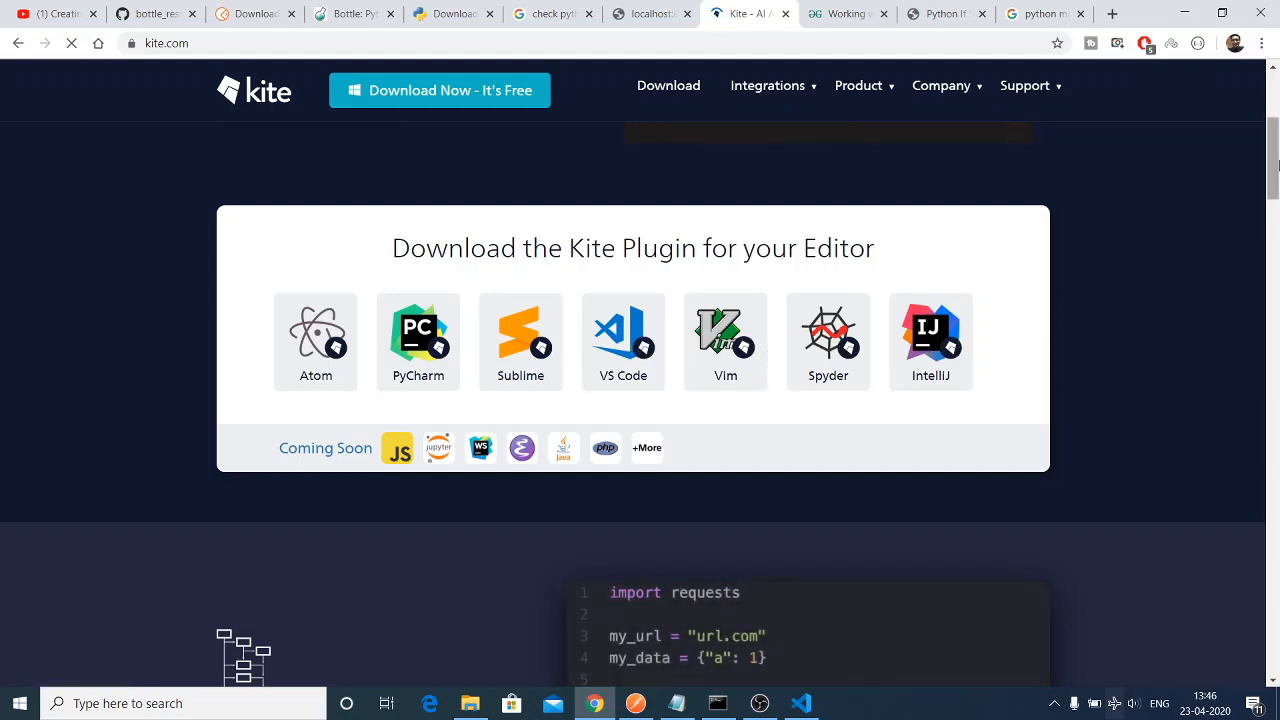
{"action": "scroll", "scroll_direction": "down", "scroll_amount": 3}
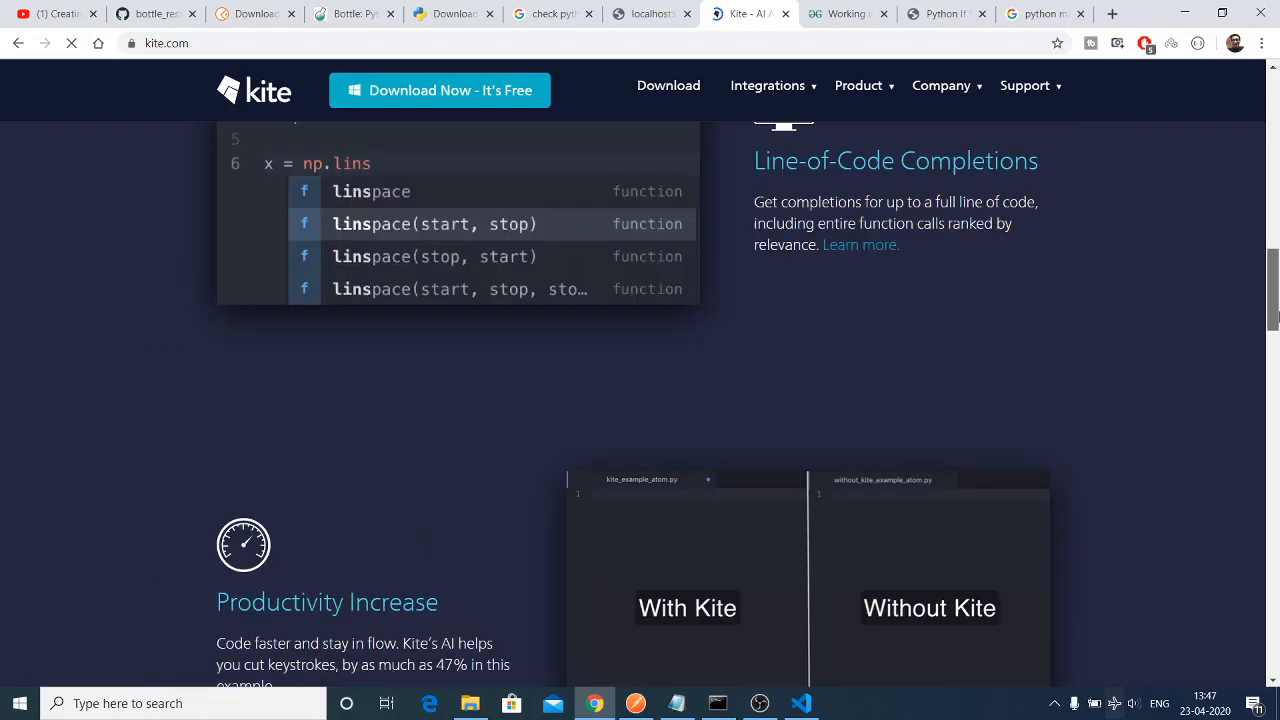
{"action": "scroll", "scroll_direction": "down", "scroll_amount": 3}
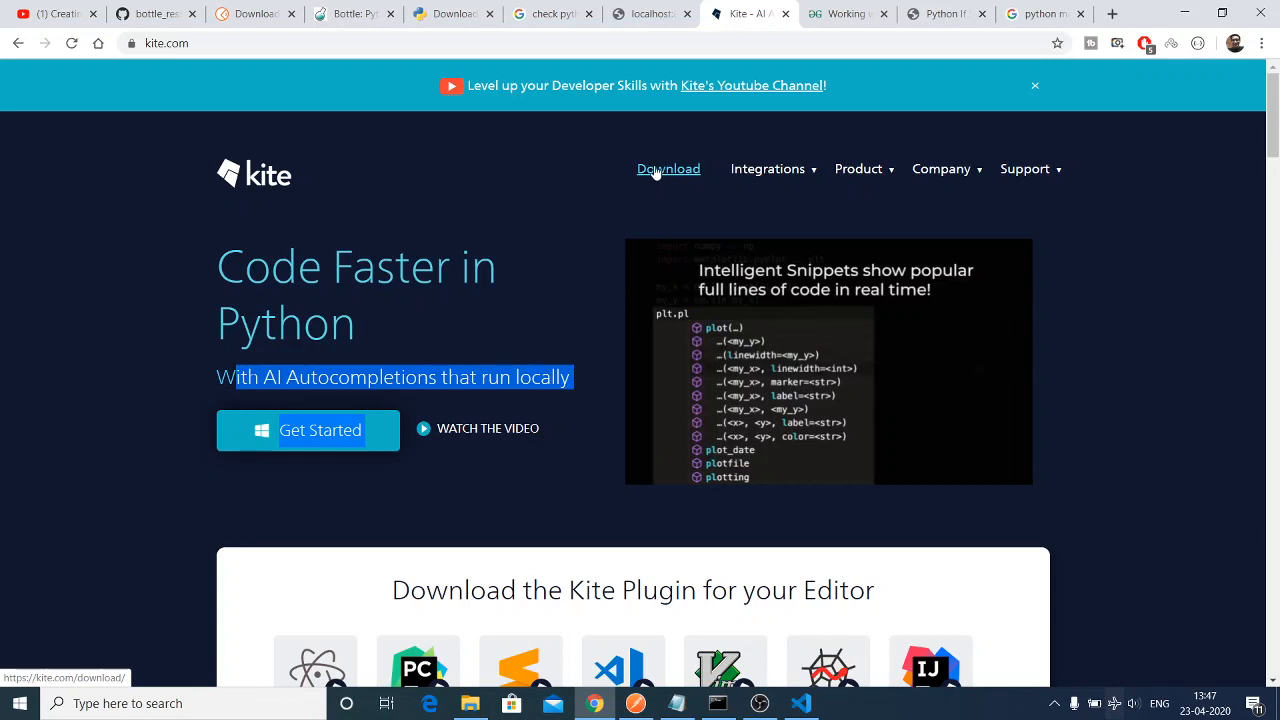
Download and keep the KiteSetup installer from kite.com, then view all downloads.
{"action": "left_click", "coordinate": [668, 168]}
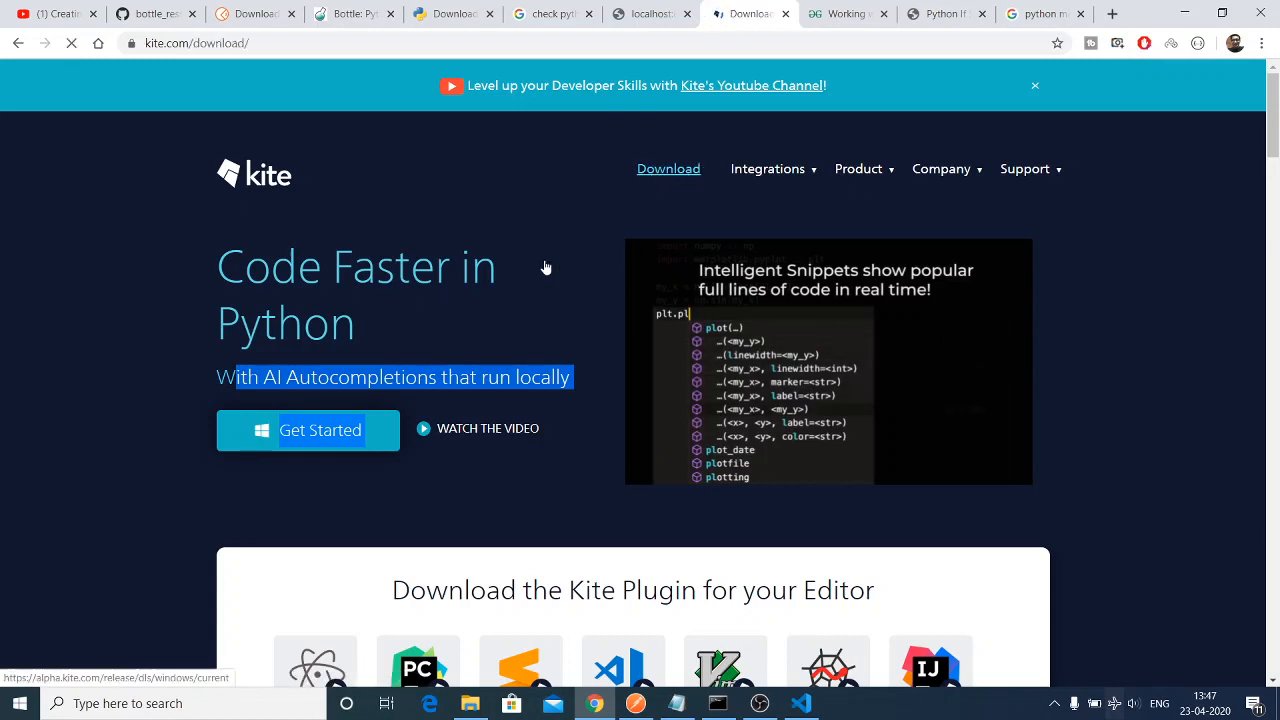
{"action": "left_click", "coordinate": [320, 430]}
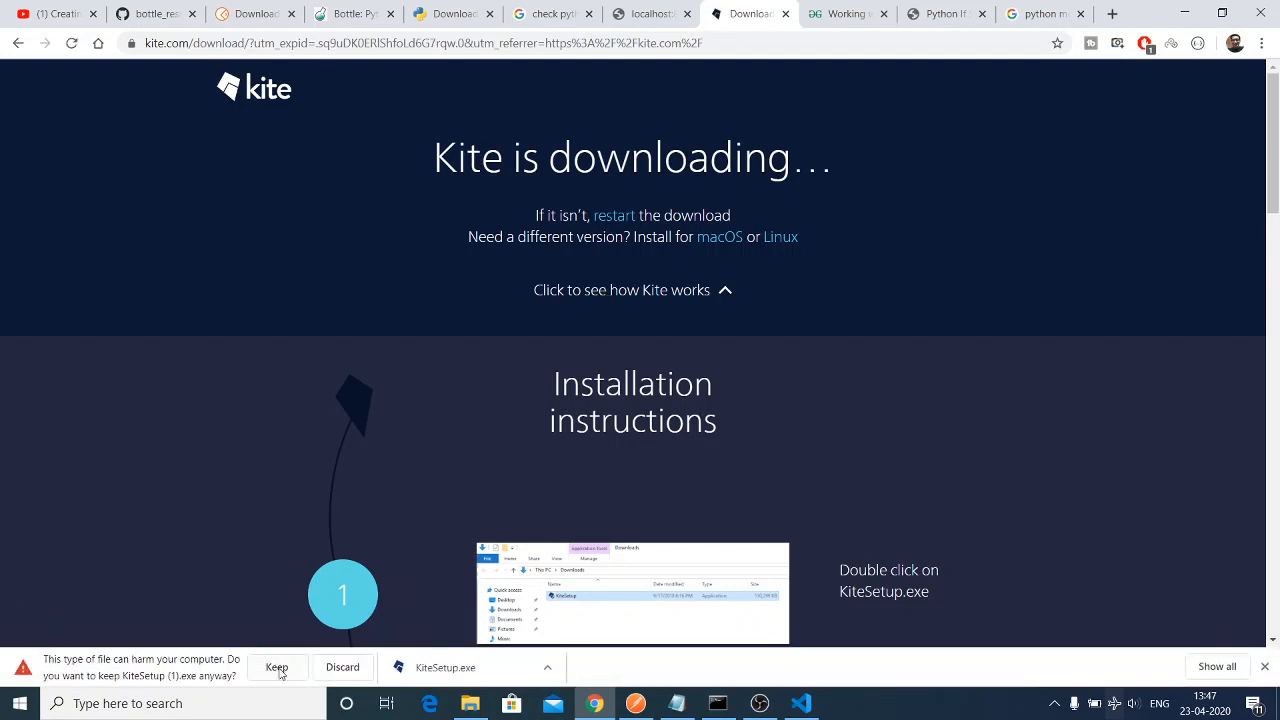
{"action": "left_click", "coordinate": [276, 667]}
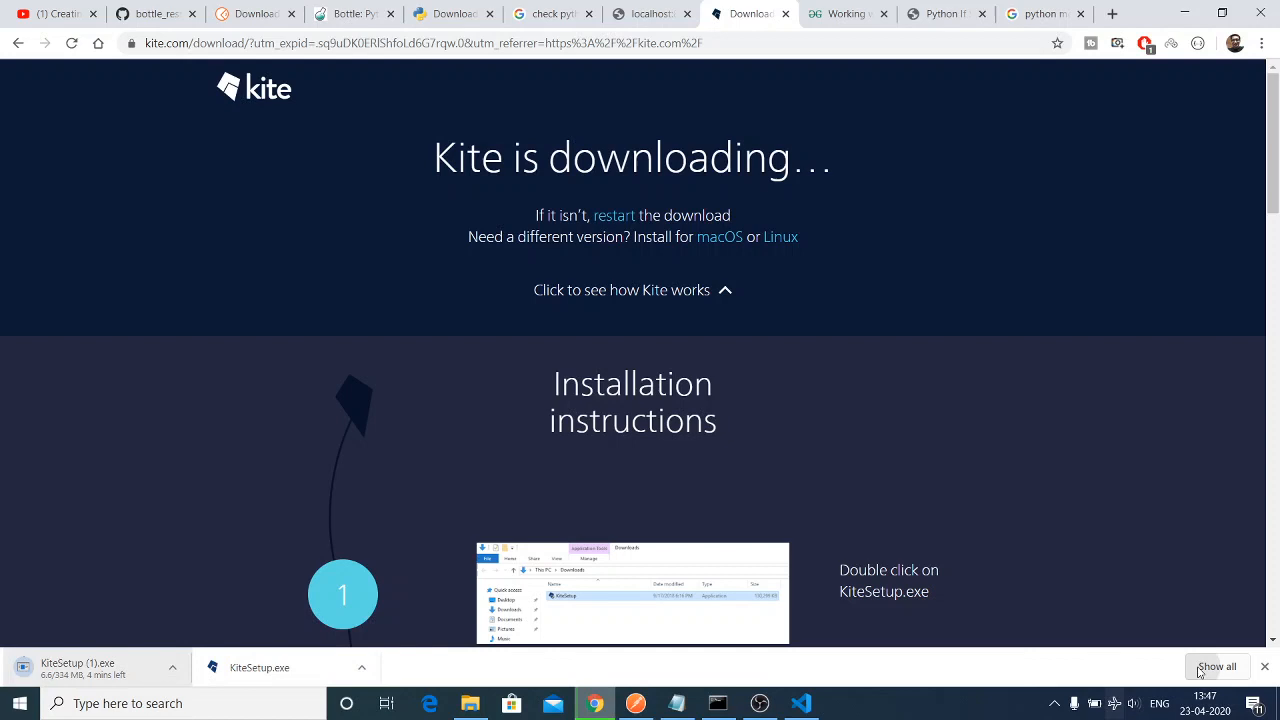
{"action": "left_click", "coordinate": [1217, 666]}
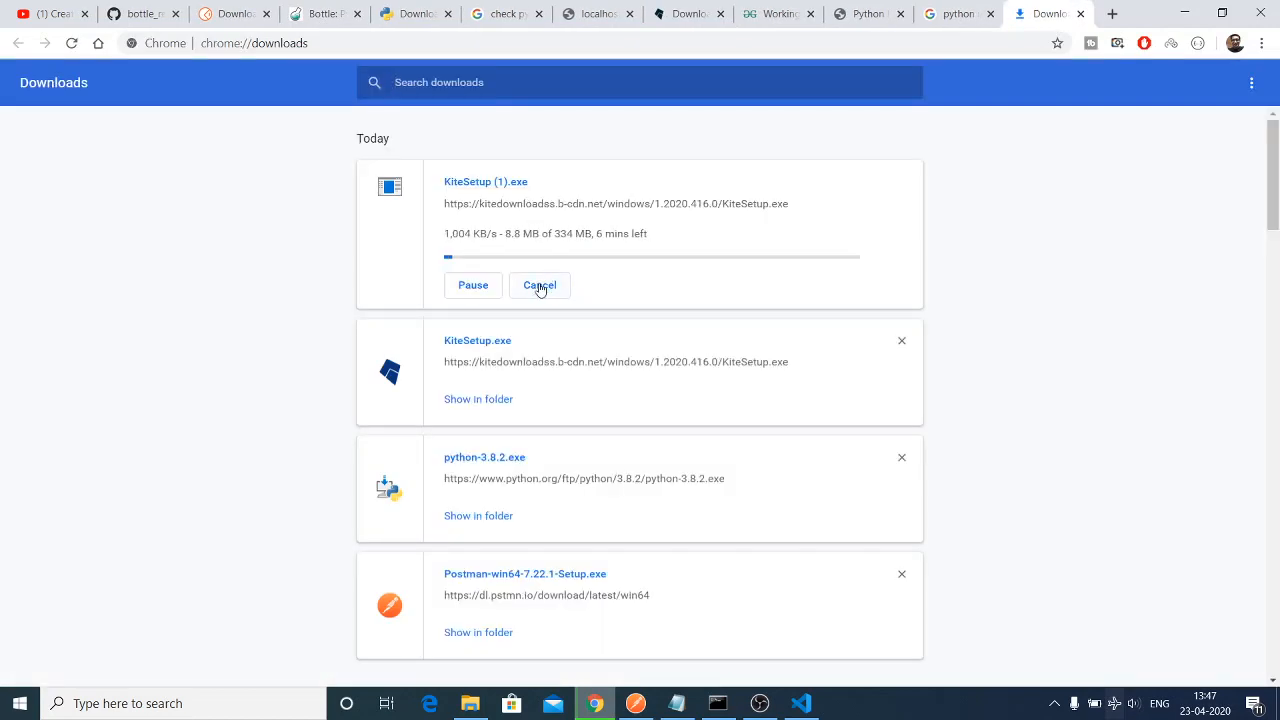
Cancel the duplicate KiteSetup (1).exe download, keeping the completed KiteSetup.exe.
{"action": "left_click", "coordinate": [539, 285]}
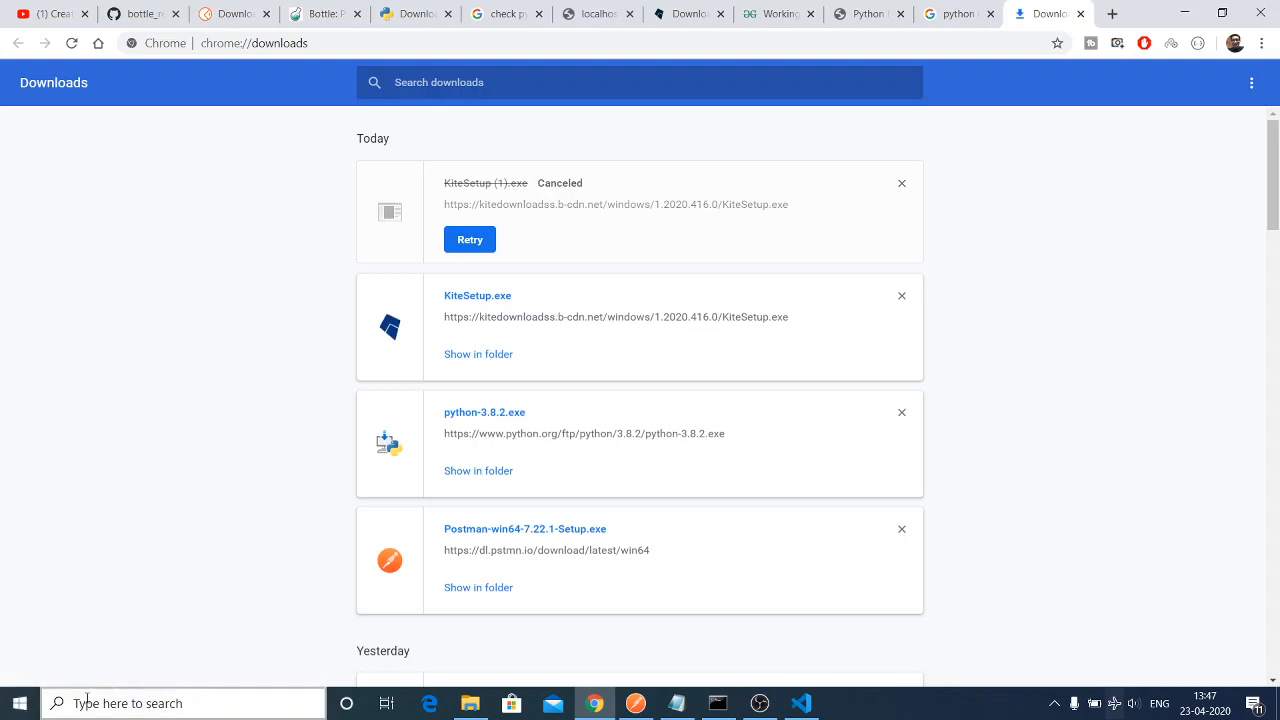
{"action": "mouse_move", "coordinate": [18, 703]}
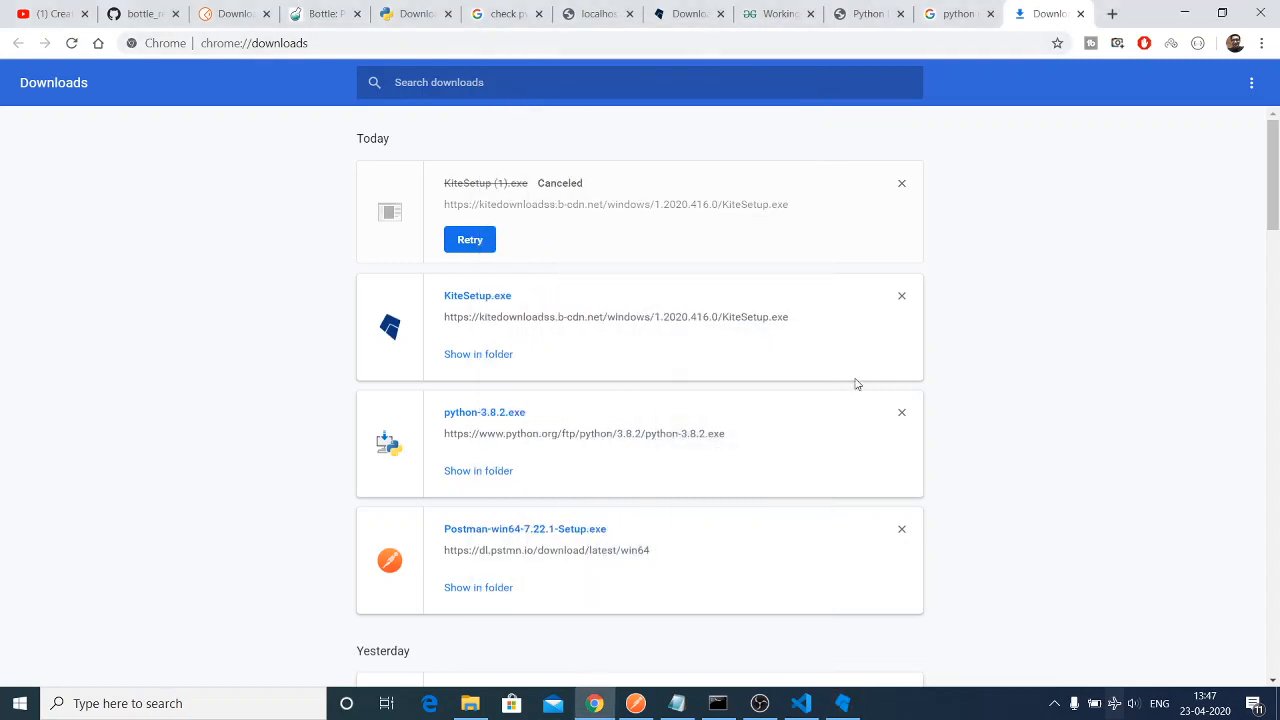
Return to VS Code and list the pythonrestapi files in the Explorer.
{"action": "left_click", "coordinate": [800, 703]}
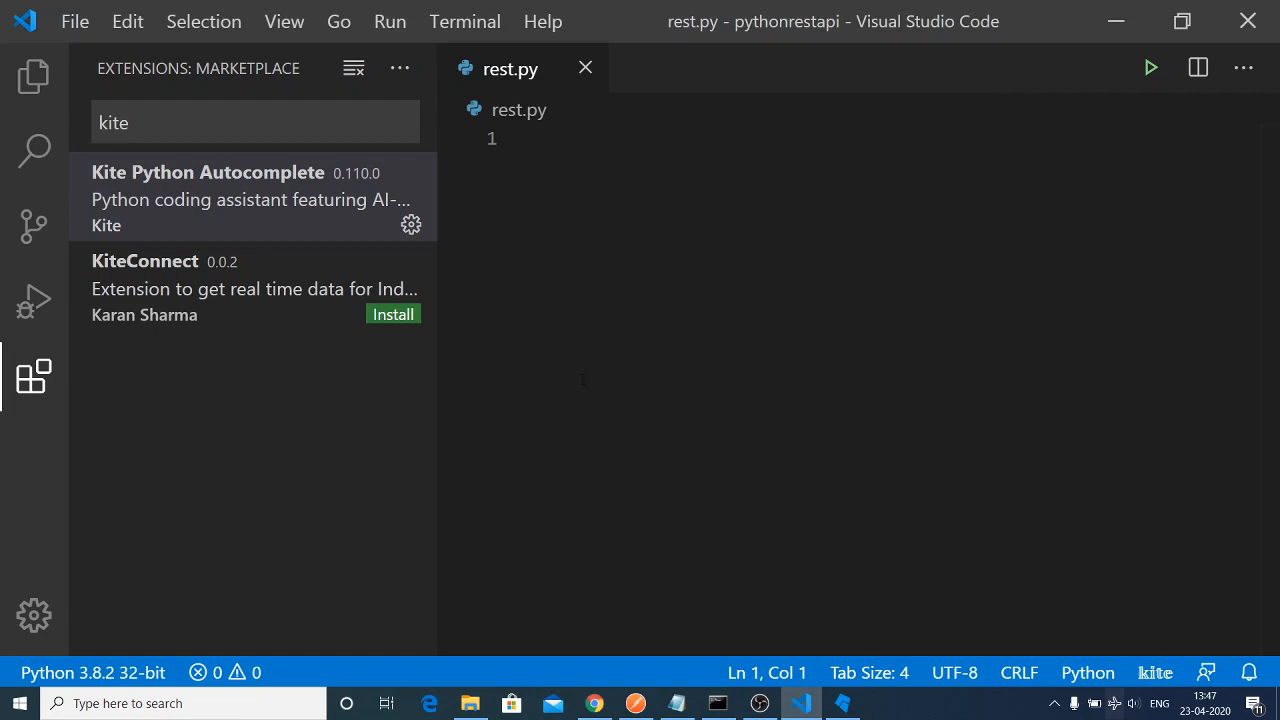
{"action": "mouse_move", "coordinate": [33, 75]}
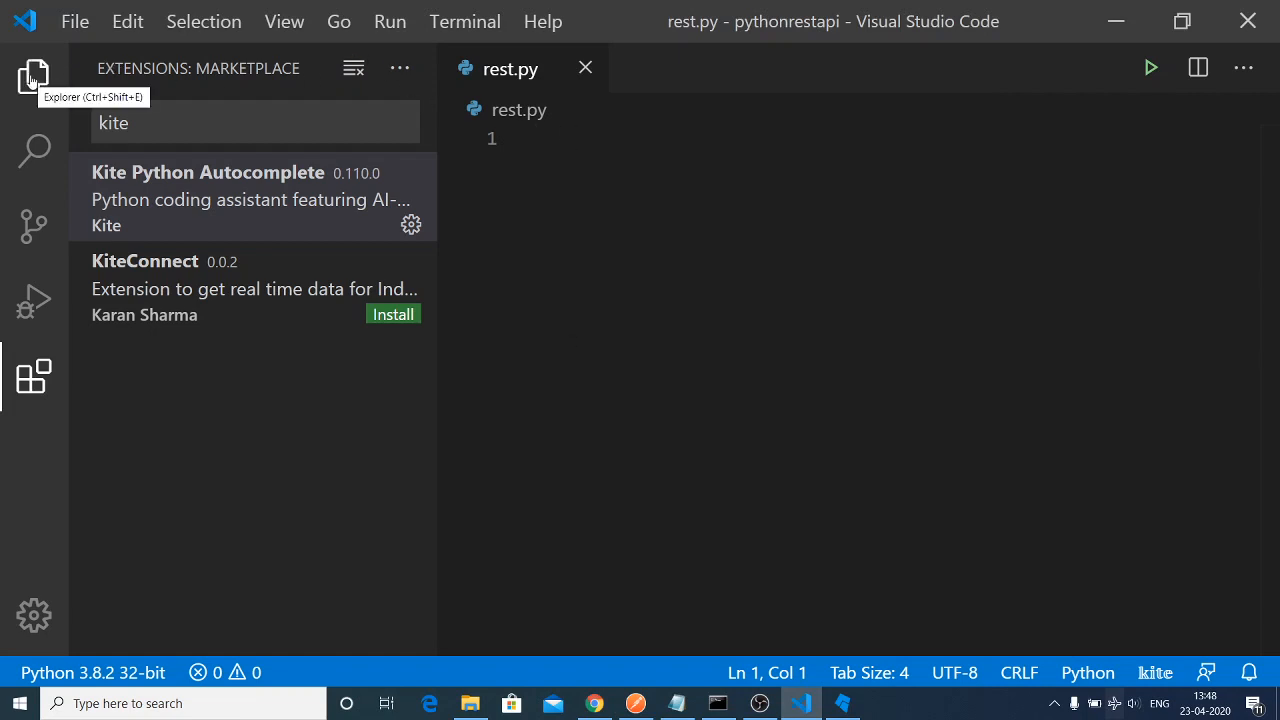
{"action": "left_click", "coordinate": [33, 74]}
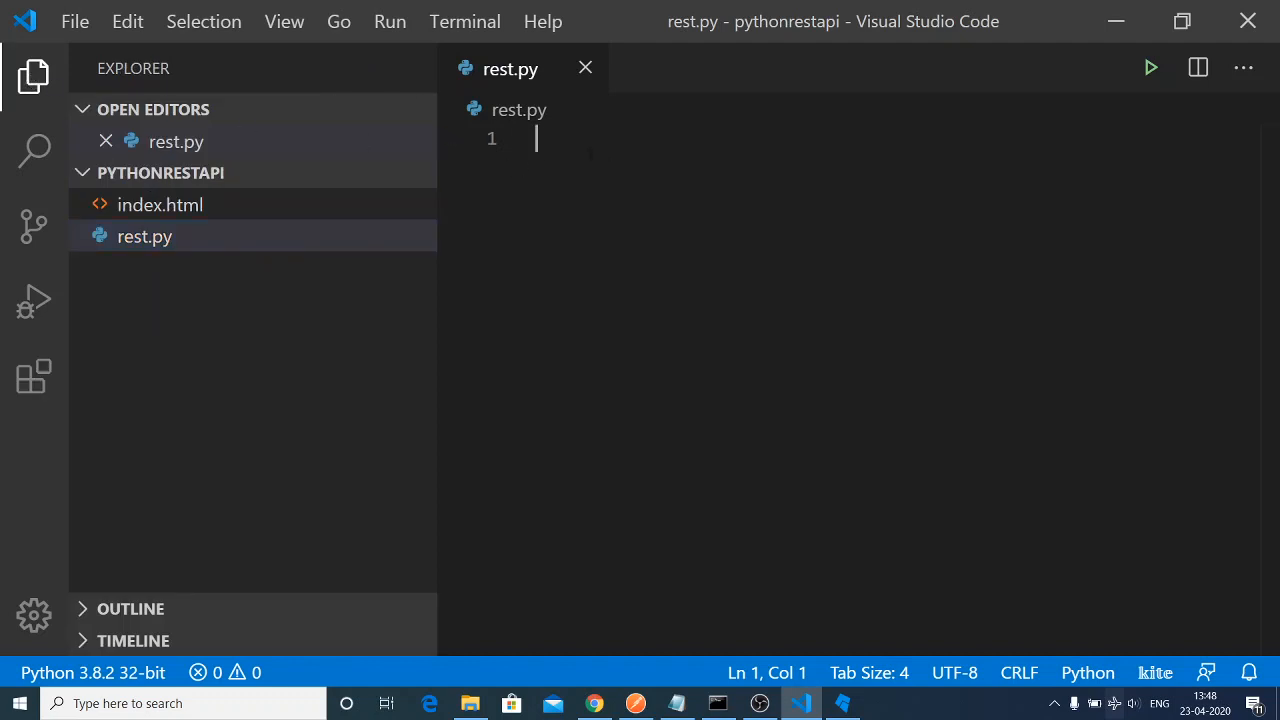
Write print("hello world") and print(6+8) in rest.py using Kite's print completion.
{"action": "type", "text": "pri"}
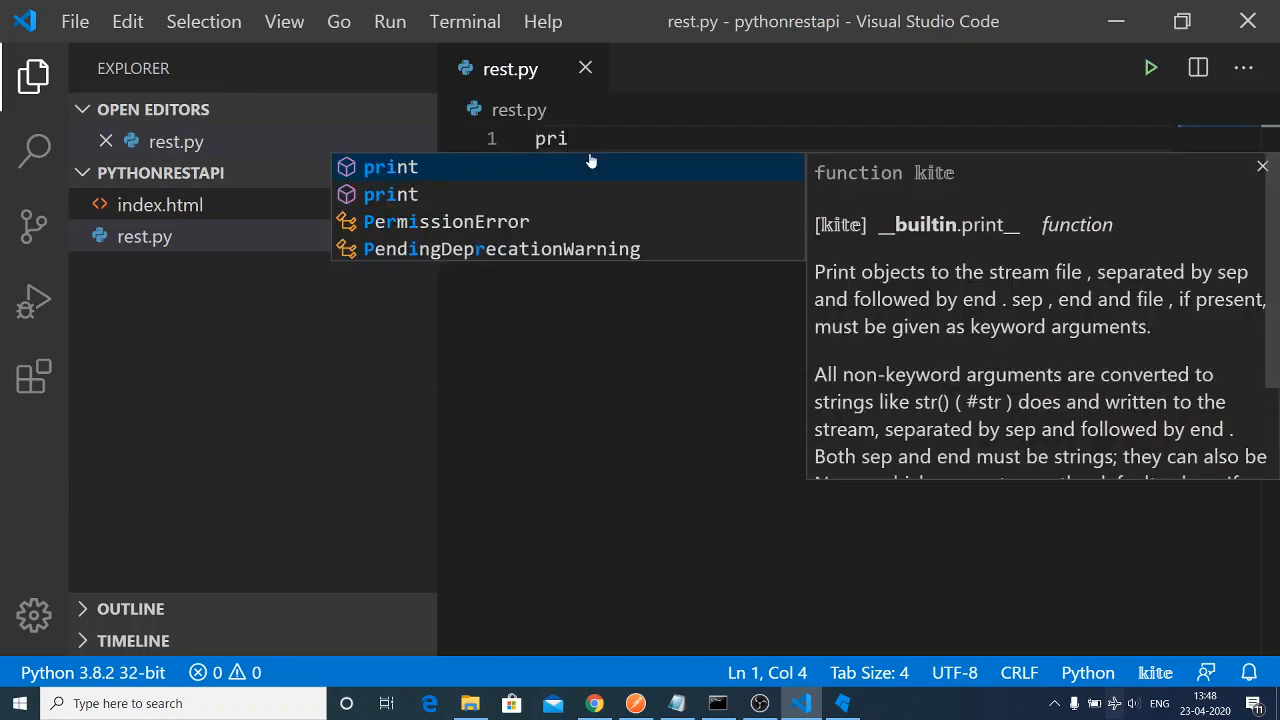
{"action": "left_click", "coordinate": [390, 167]}
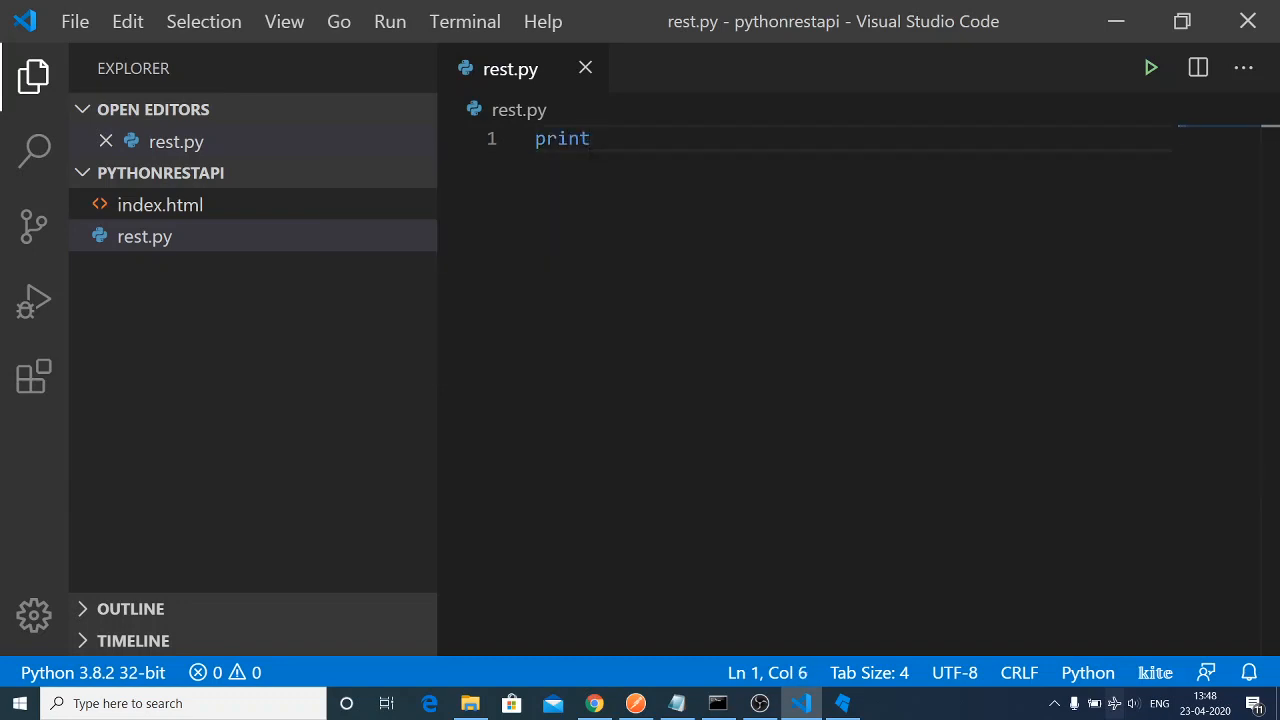
{"action": "type", "text": "(\"he\")"}
{"action": "type", "text": "p"}
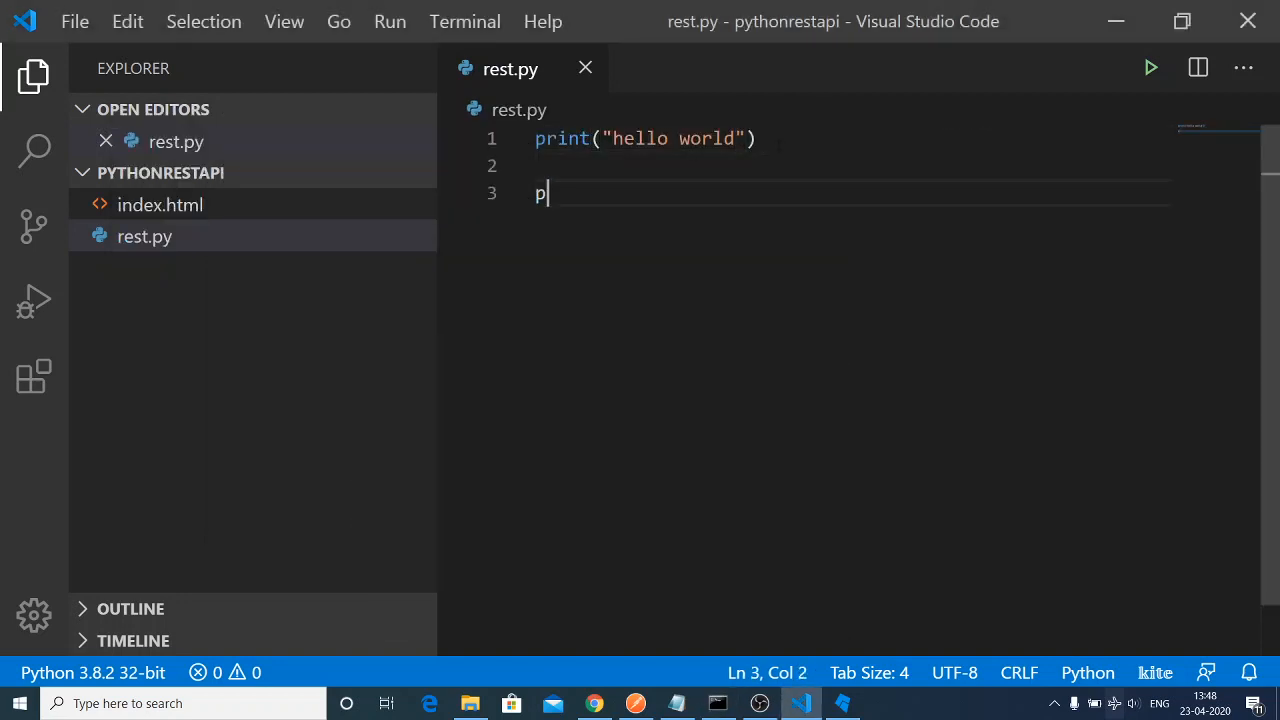
{"action": "type", "text": "rint(6"}
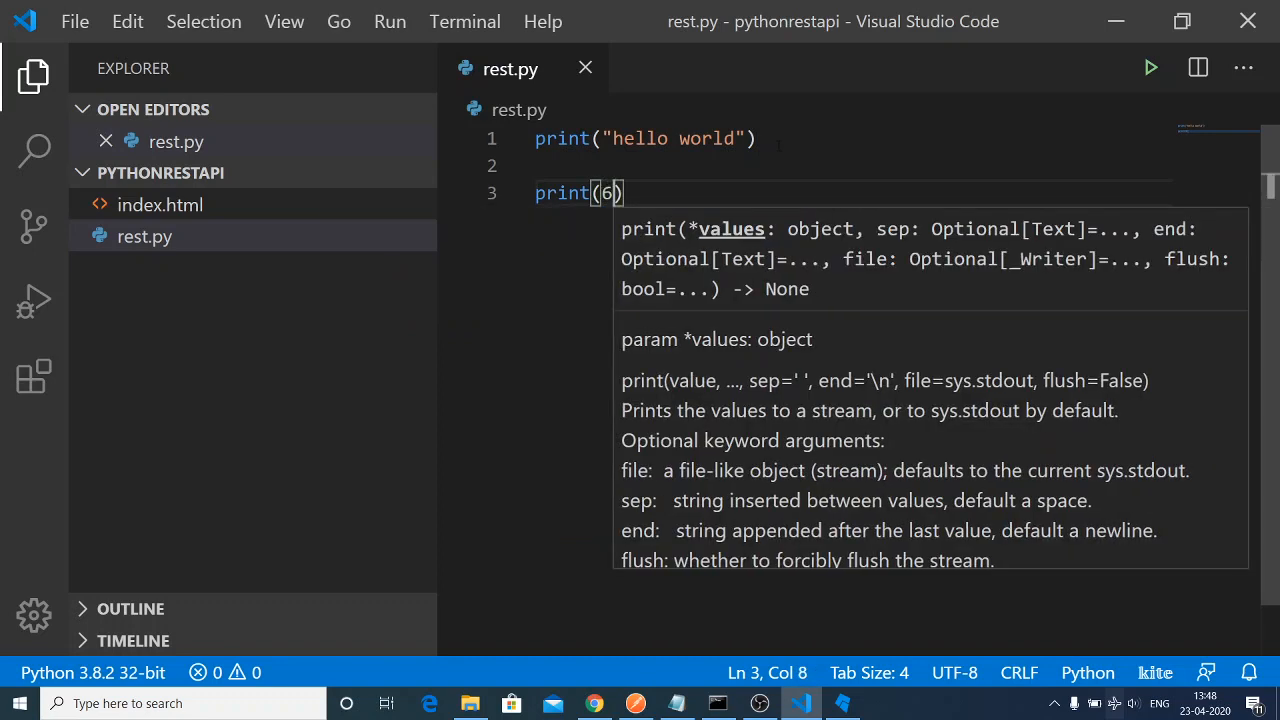
{"action": "type", "text": "+8"}
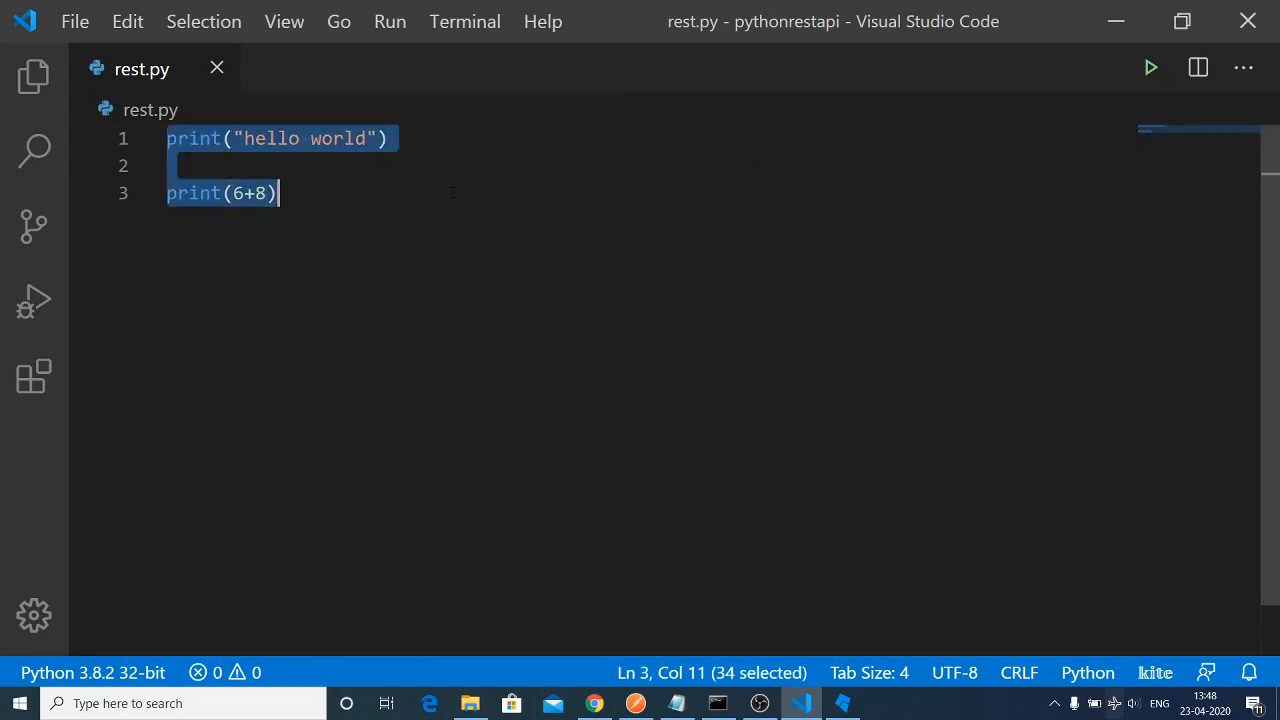
Write name = input("What is your name ??") as rest.py's first line.
{"action": "type", "text": "nam"}
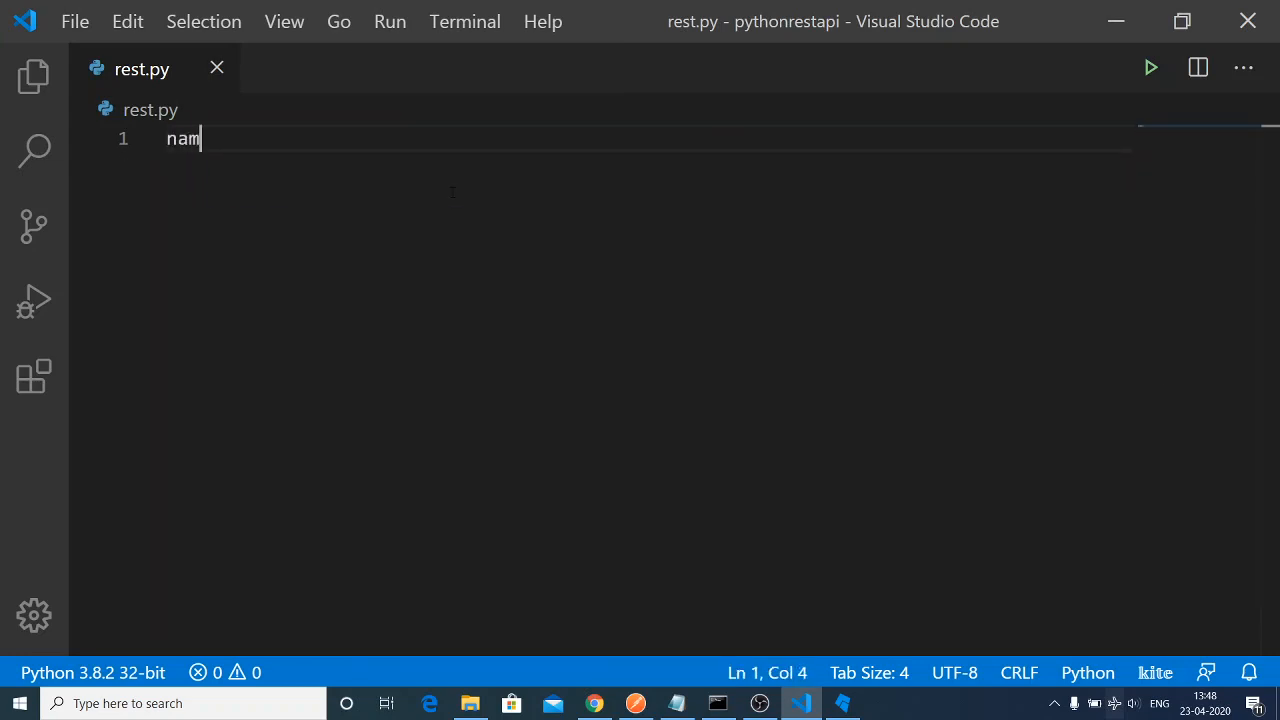
{"action": "type", "text": "e"}
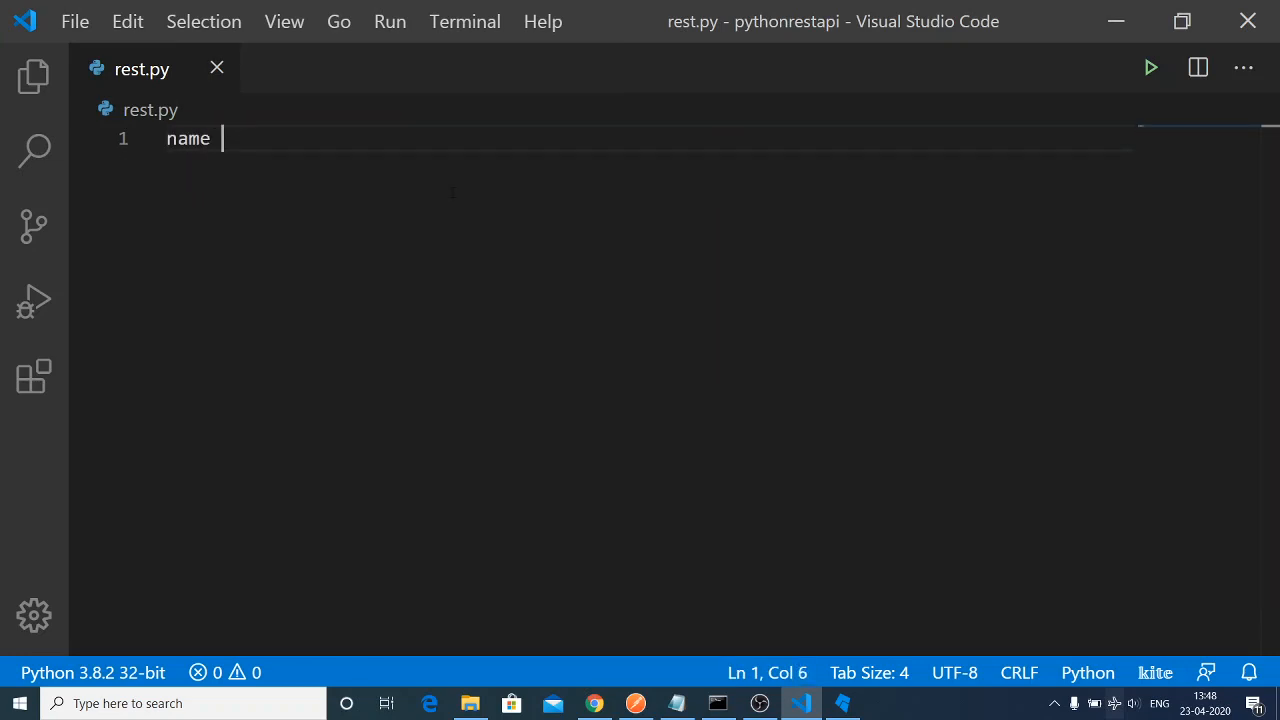
{"action": "type", "text": "="}
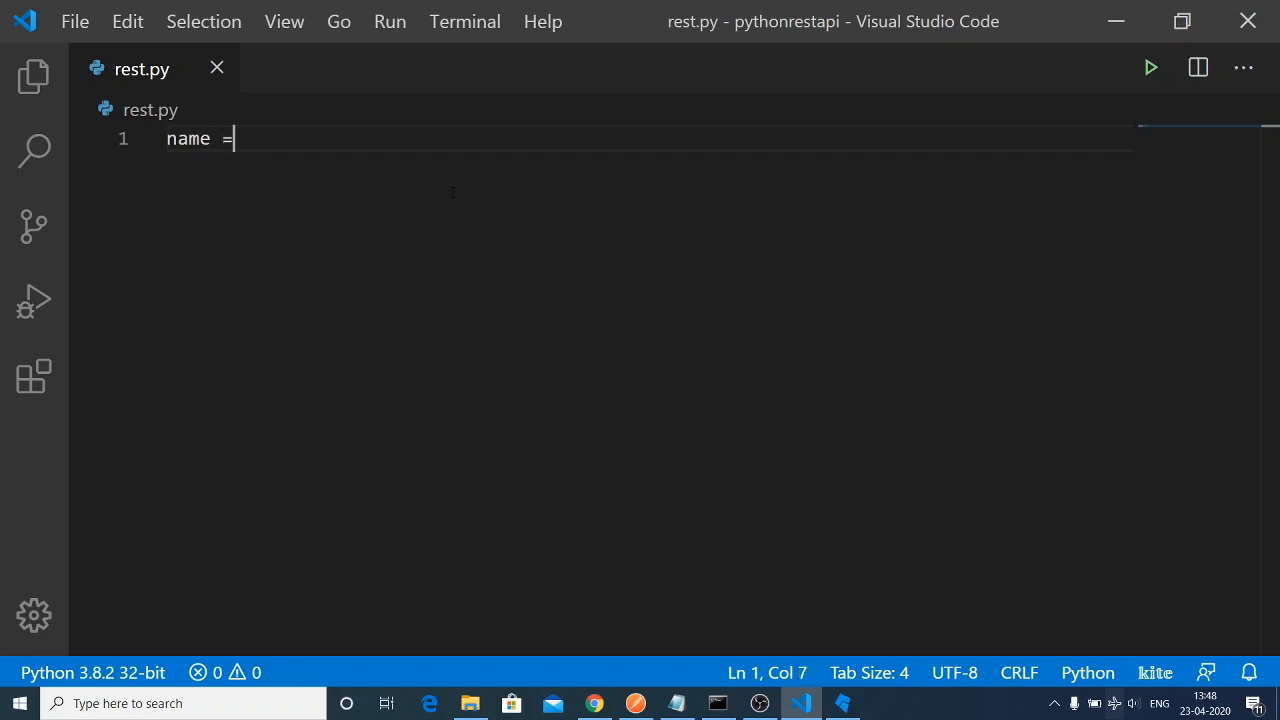
{"action": "type", "text": "i"}
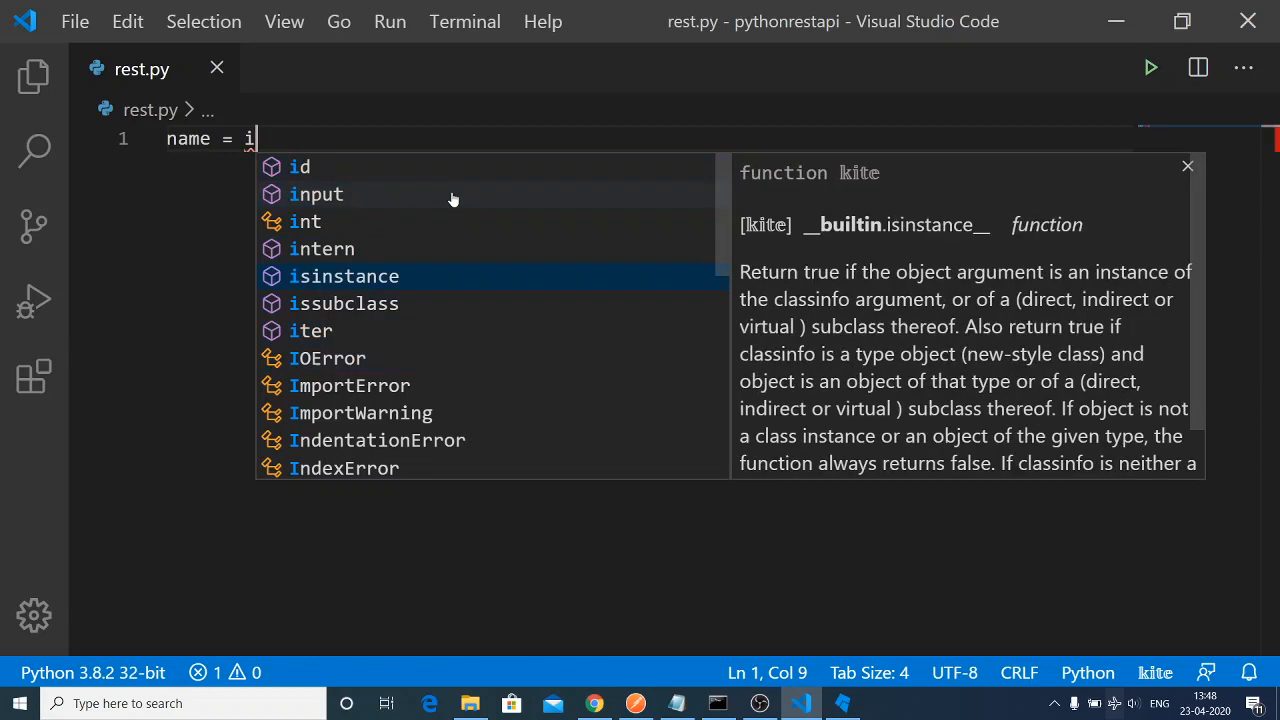
{"action": "type", "text": "nput(\""}
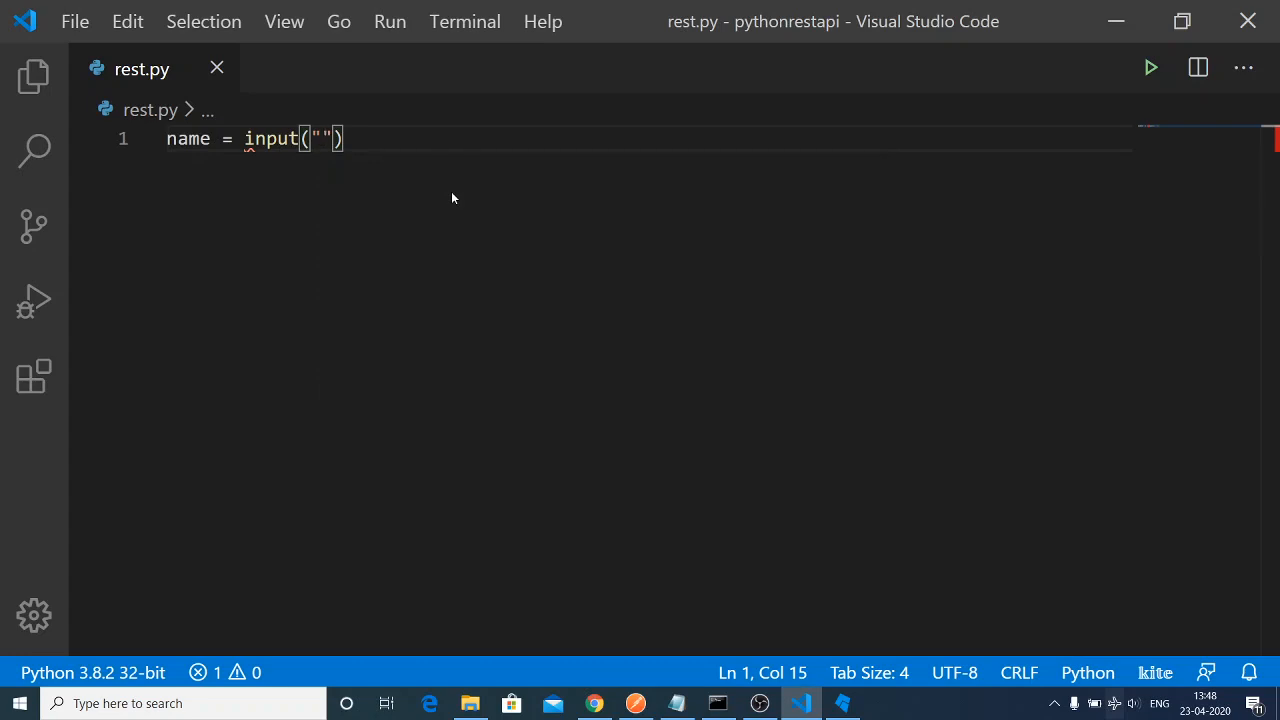
{"action": "type", "text": "What is yo"}
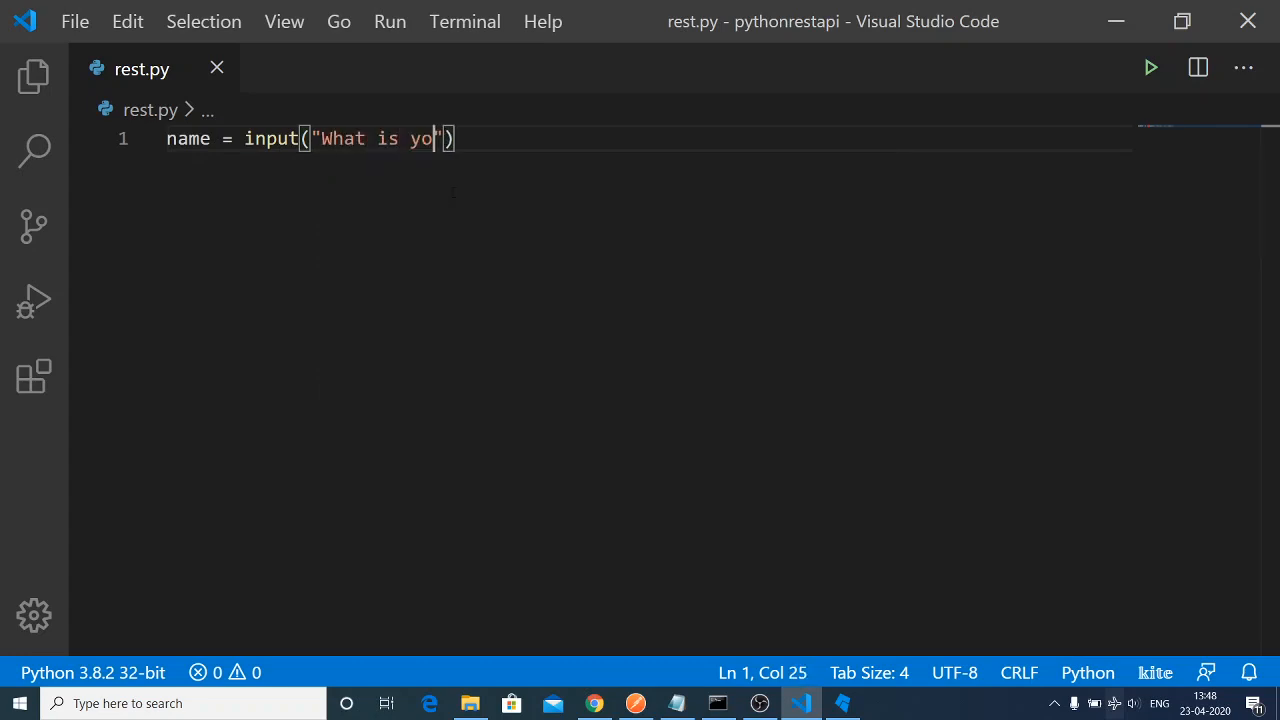
{"action": "type", "text": "ur"}
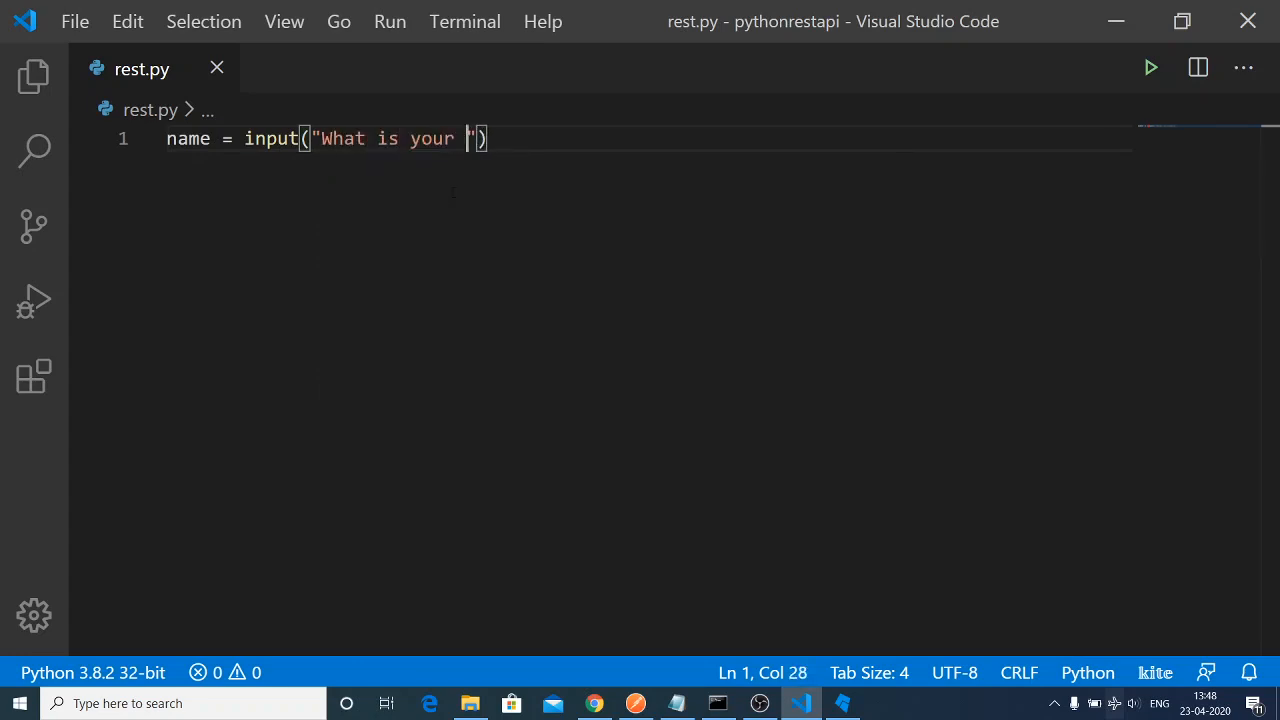
{"action": "type", "text": "name ??"}
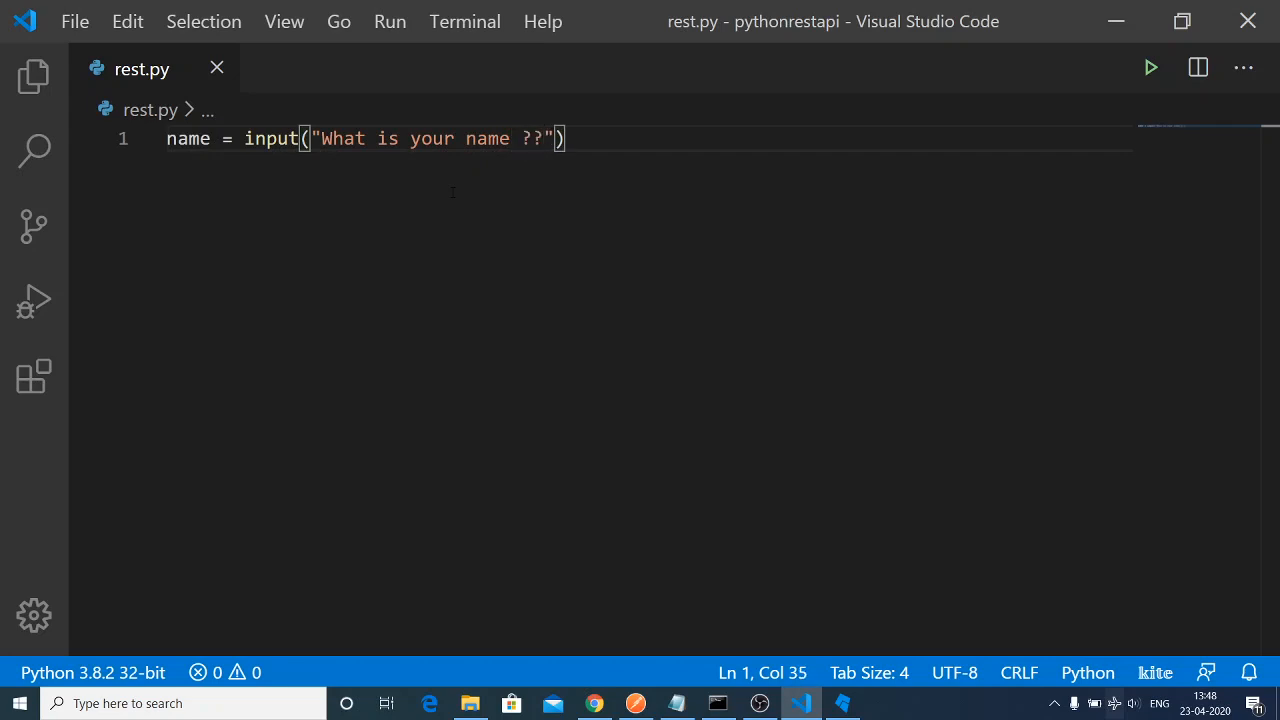
{"action": "key", "text": "enter"}
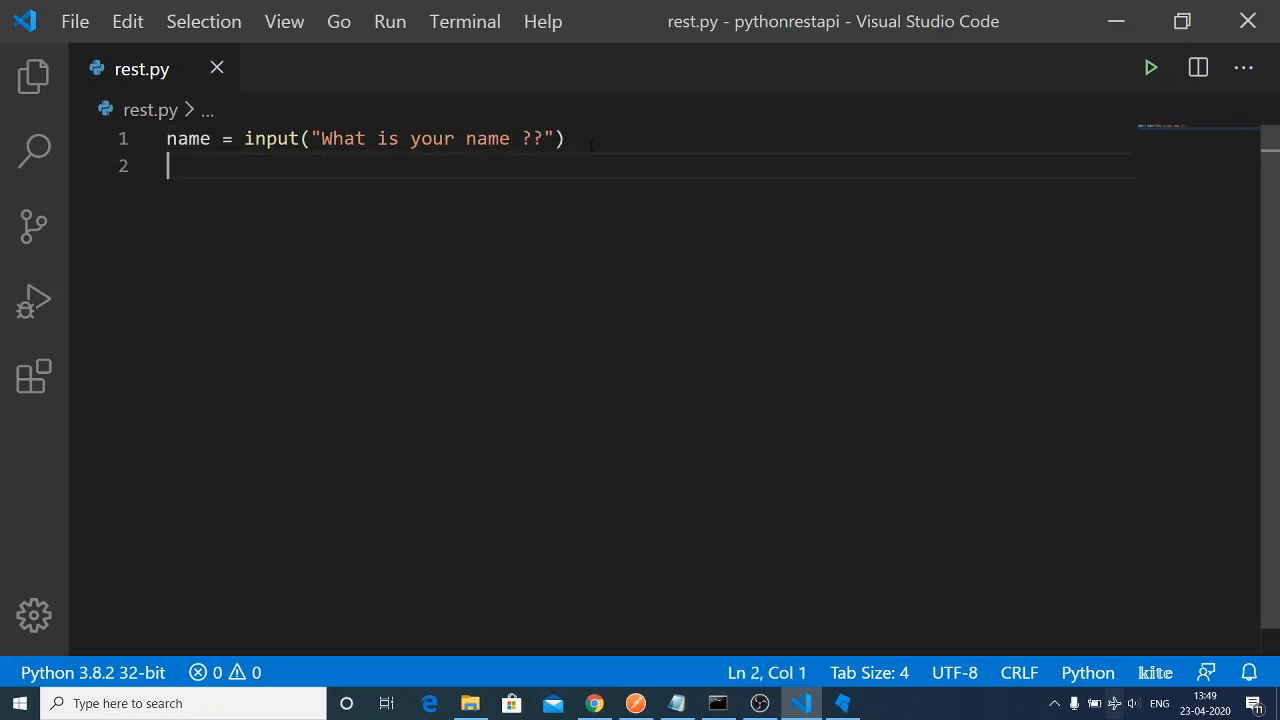
Add print("your name is " + name) on the next line.
{"action": "type", "text": "print"}
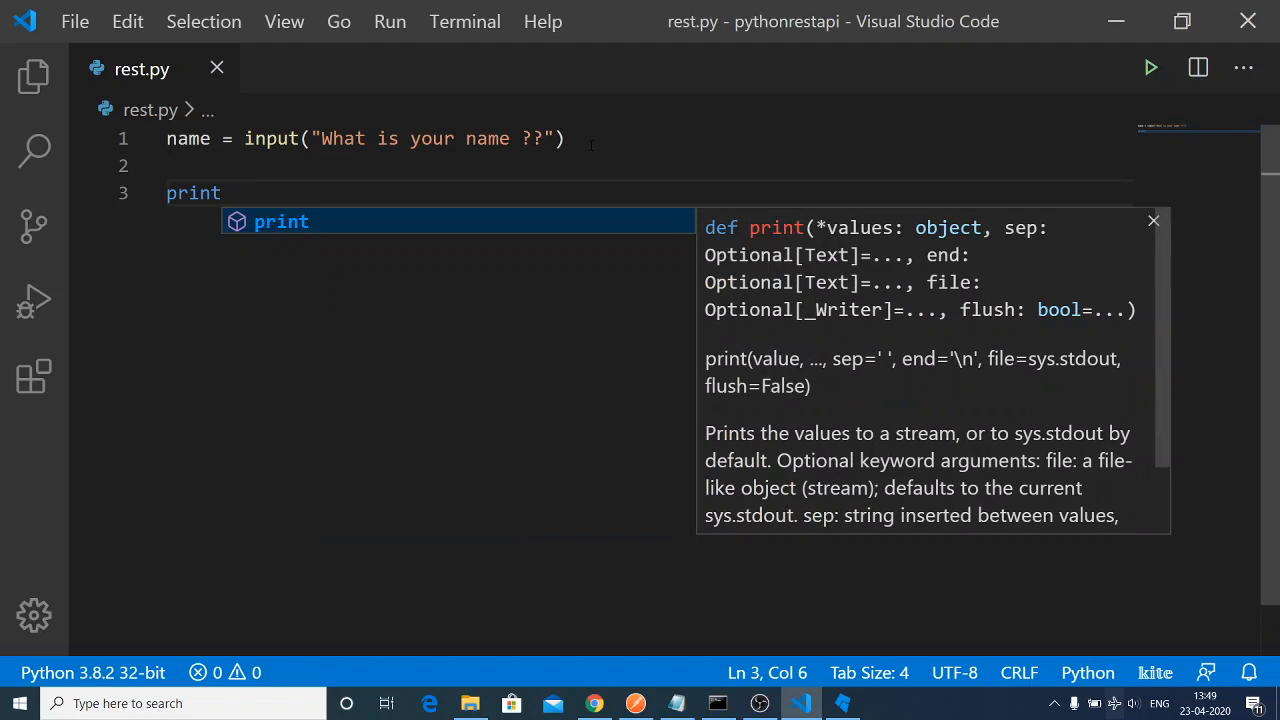
{"action": "type", "text": "(\"yo\")"}
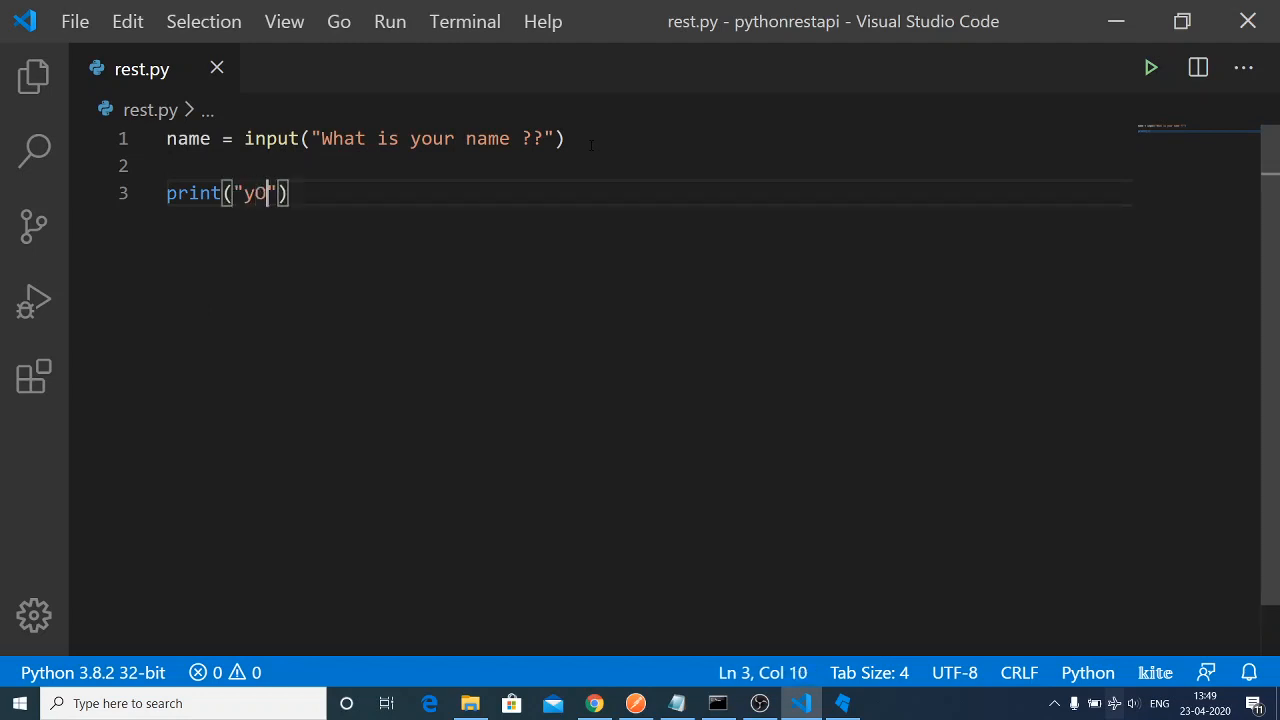
{"action": "key", "text": "BackSpace"}
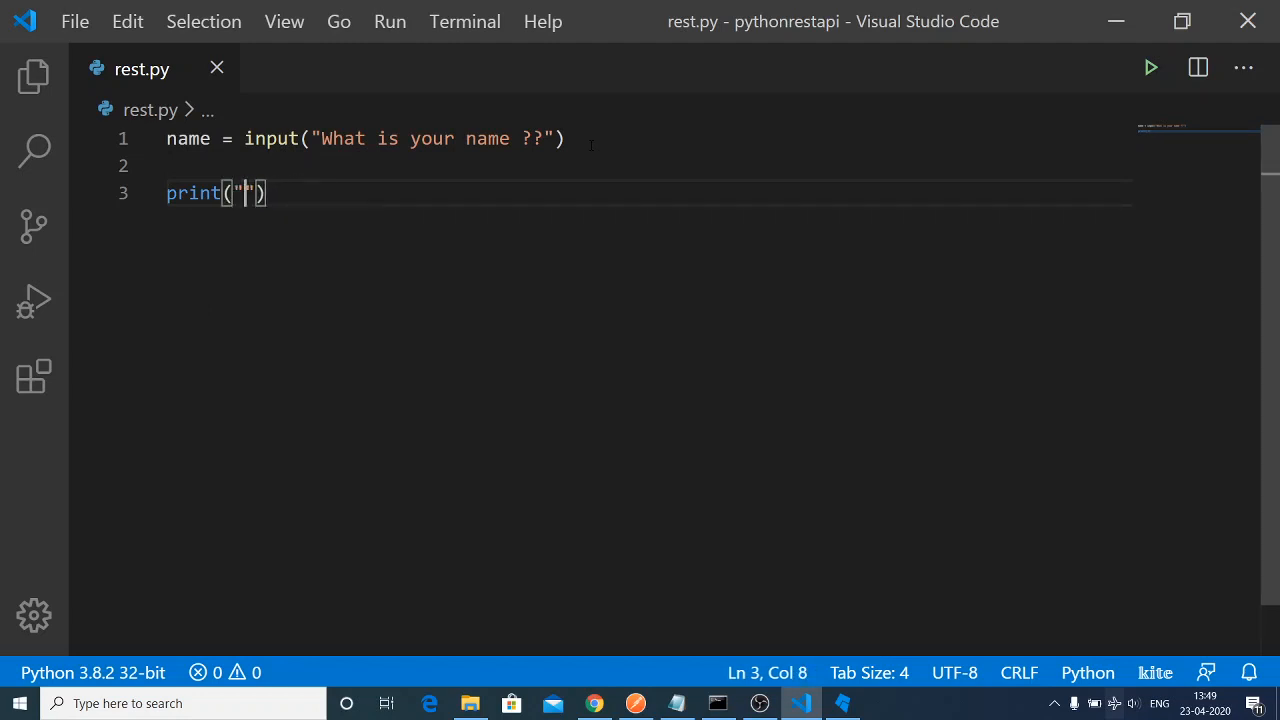
{"action": "type", "text": "your name is"}
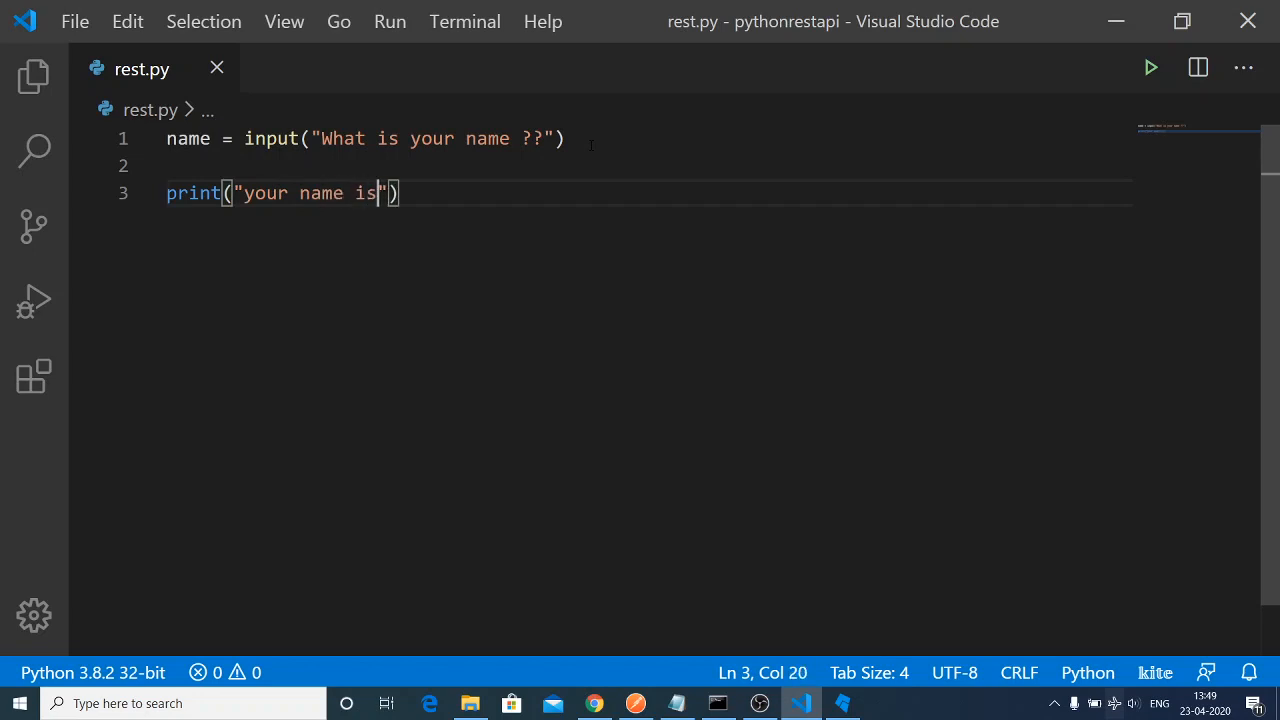
{"action": "type", "text": "\" \""}
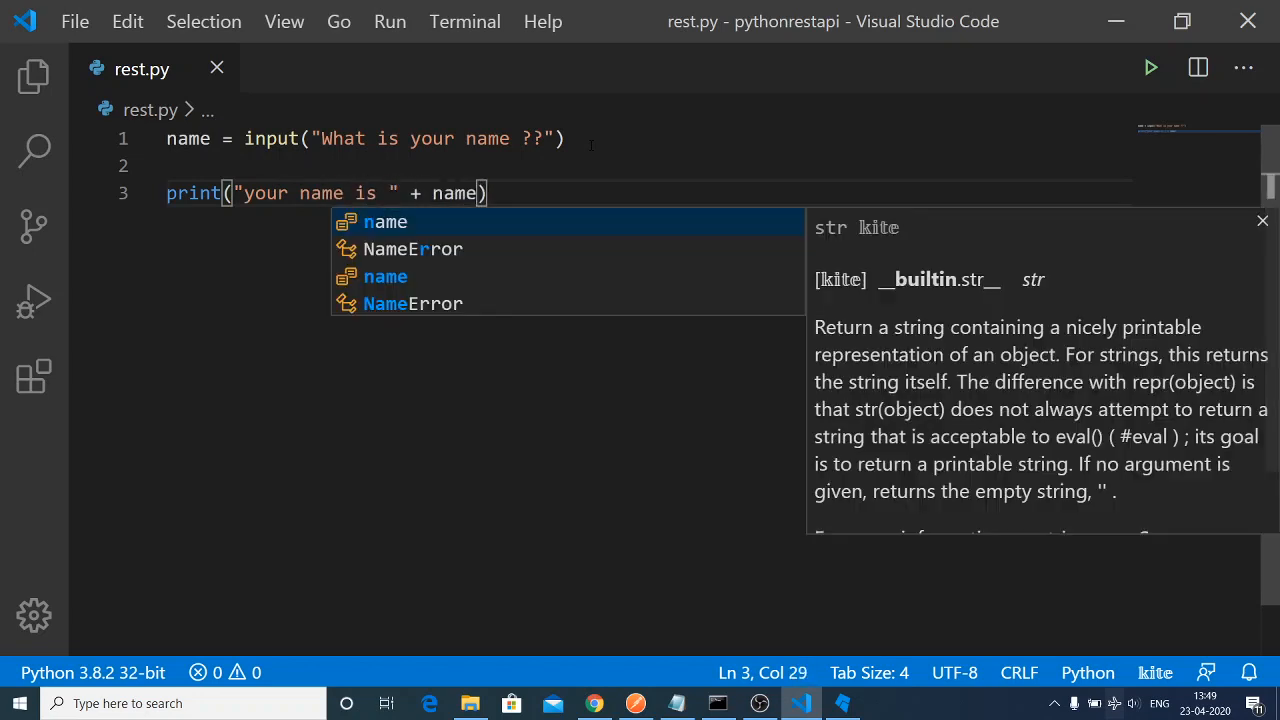
{"action": "key", "text": "Escape"}
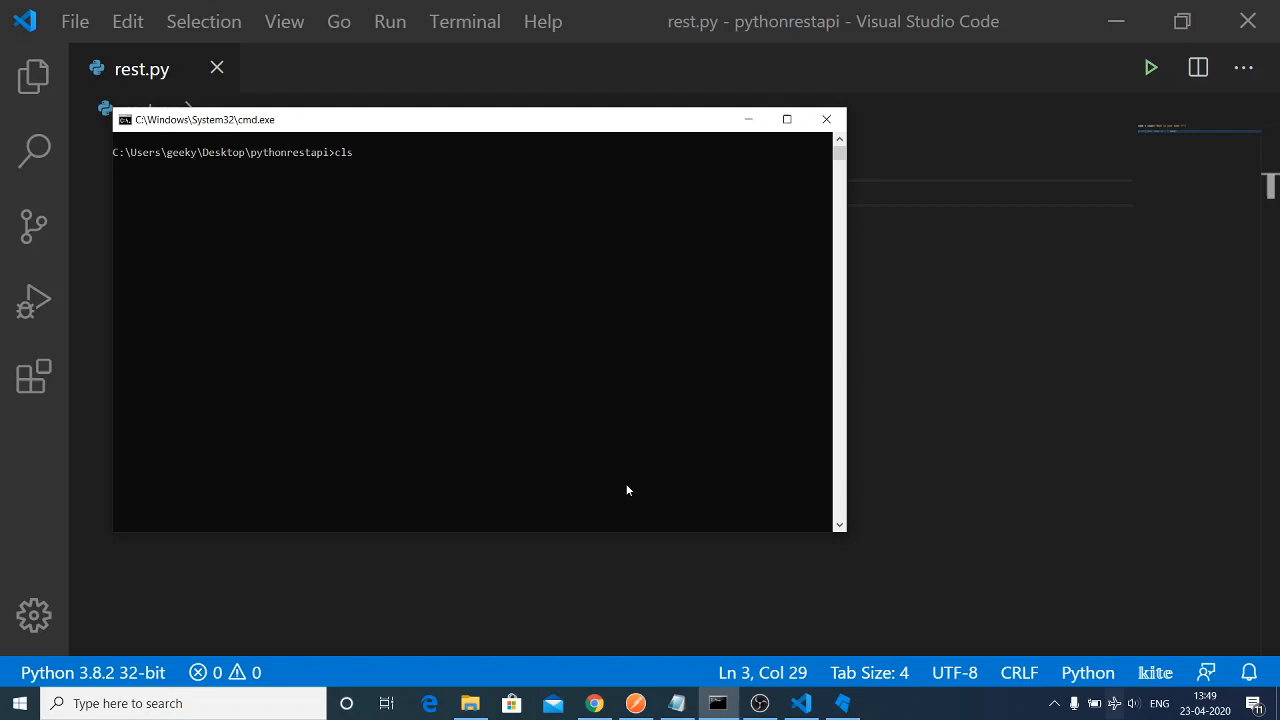
Run python rest.py in Command Prompt and enter the name 'gautam'.
{"action": "type", "text": "python rest.py"}
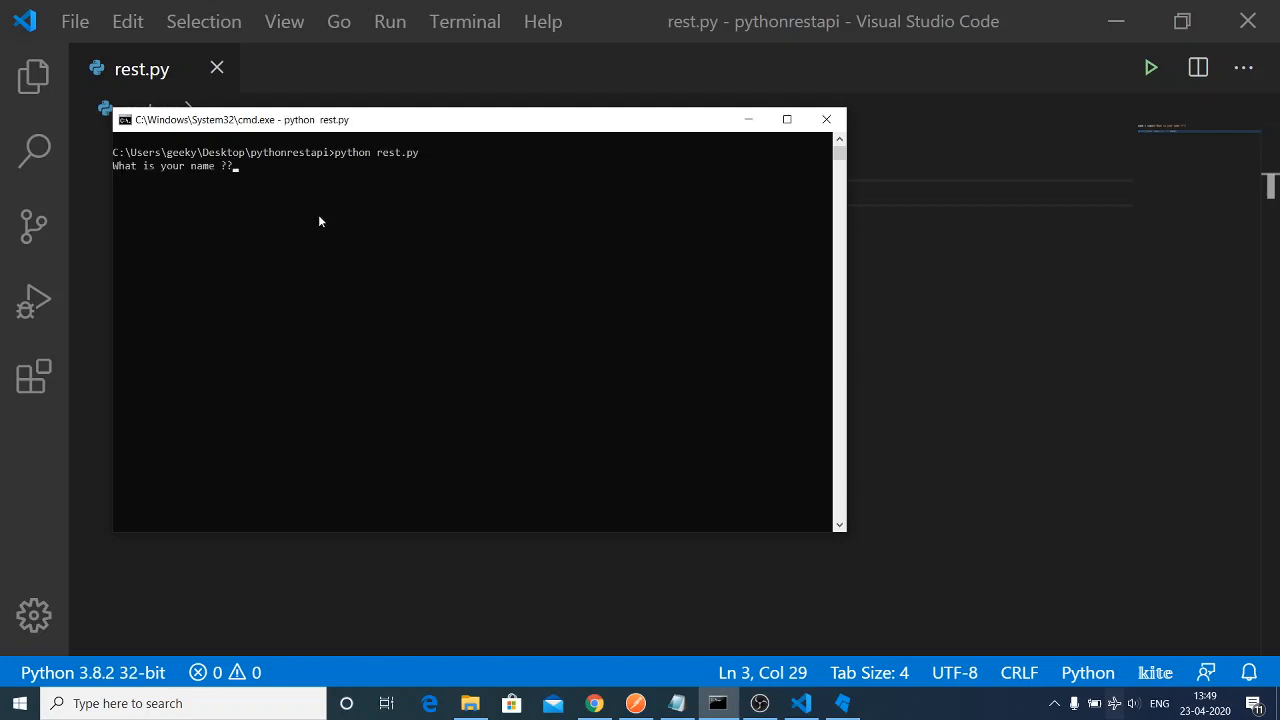
{"action": "type", "text": "gautam"}
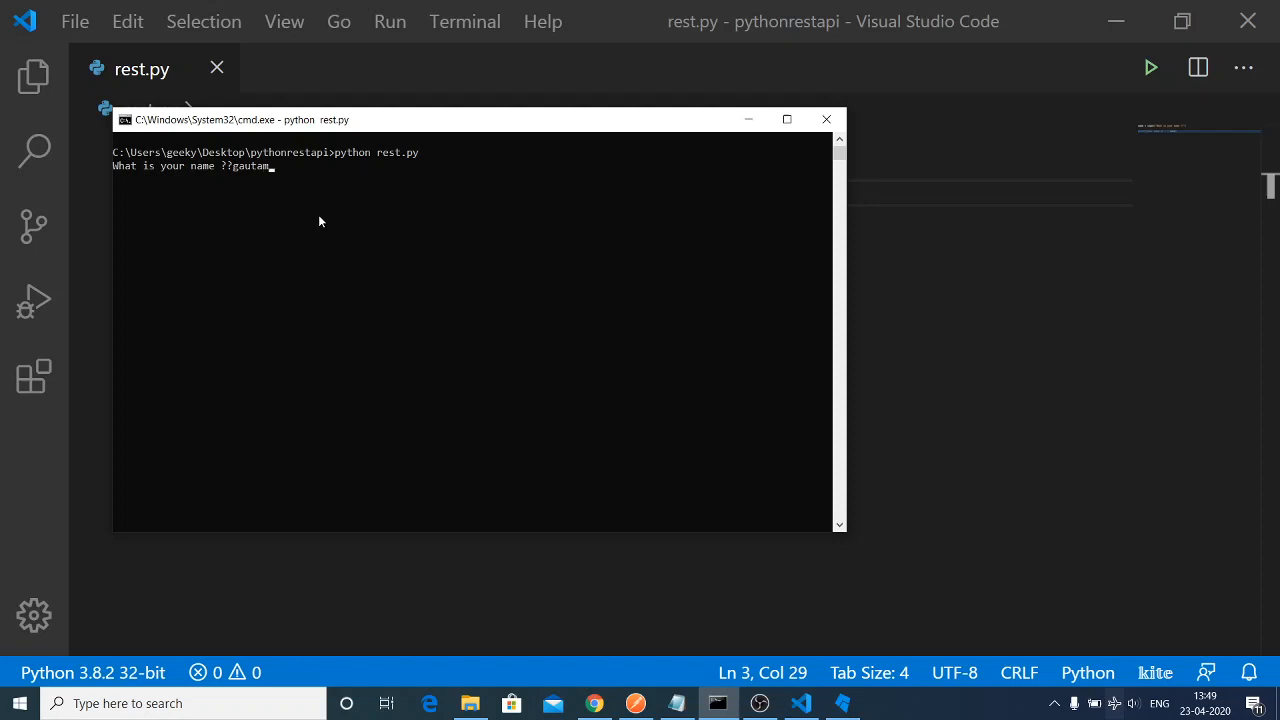
{"action": "key", "text": "enter"}
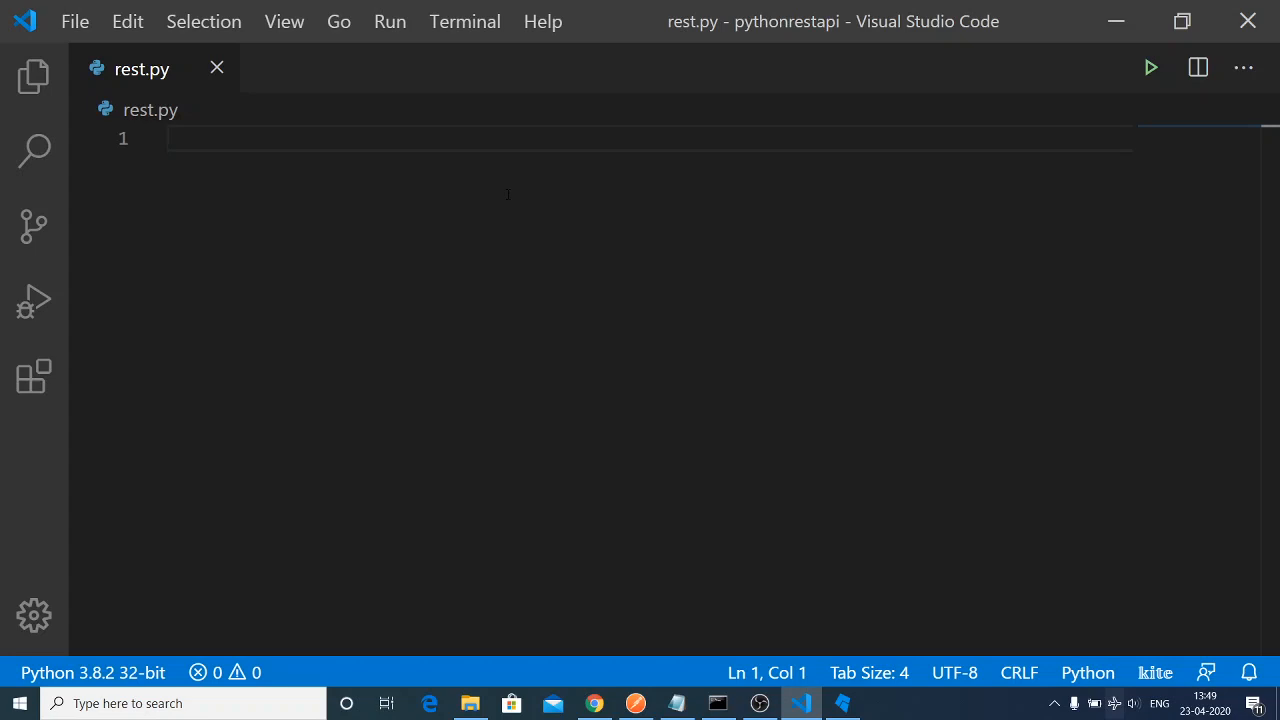
Write 'import github' in rest.py, accepting github from Kite's module completions.
{"action": "type", "text": "import"}
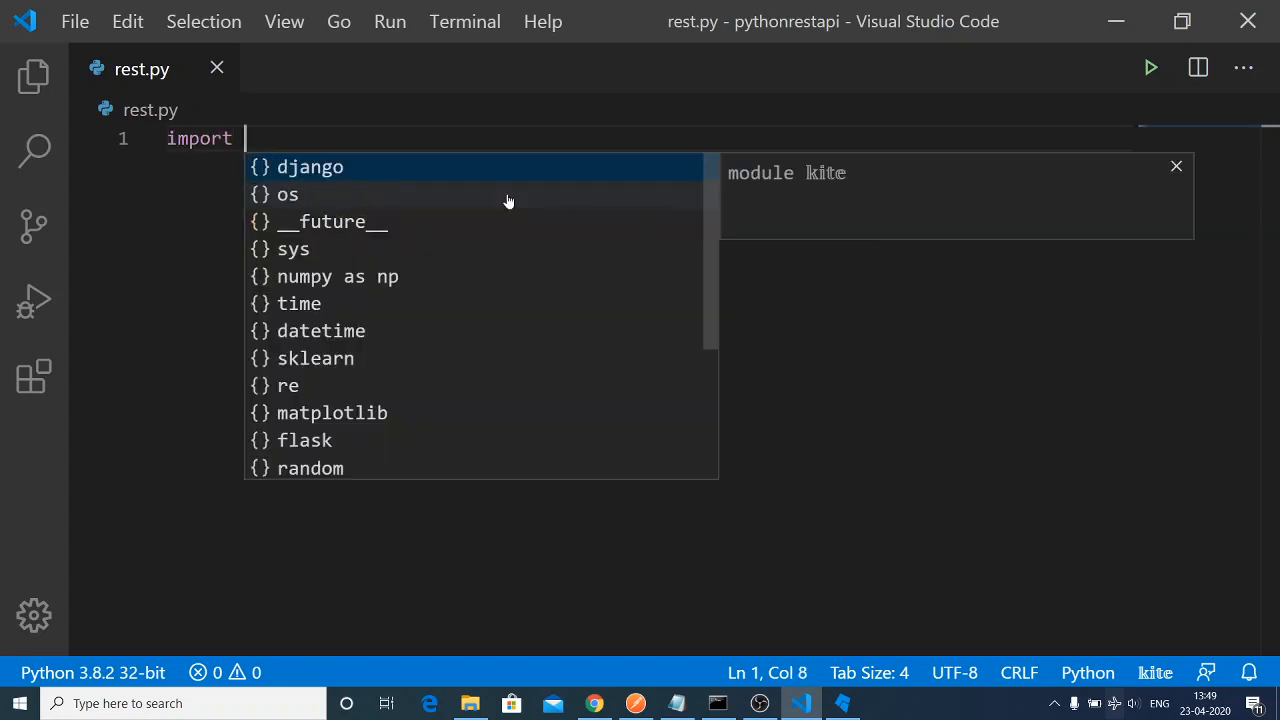
{"action": "type", "text": "g"}
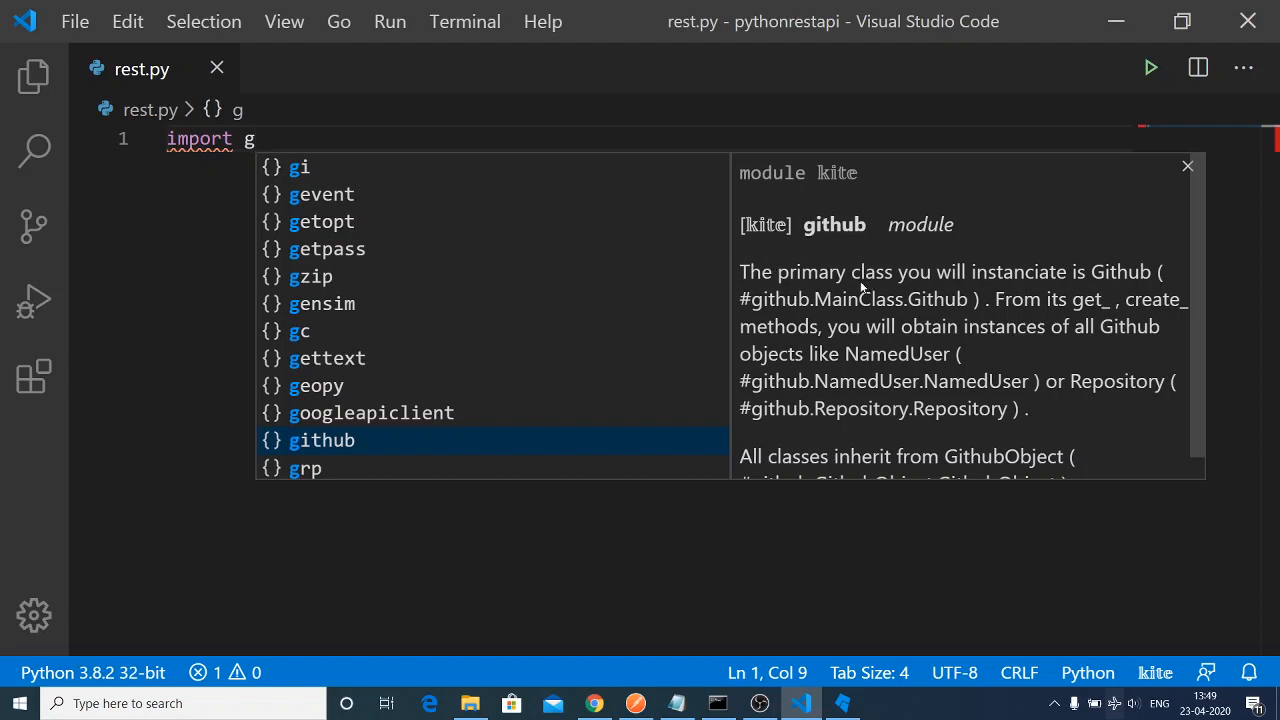
{"action": "mouse_move", "coordinate": [925, 278]}
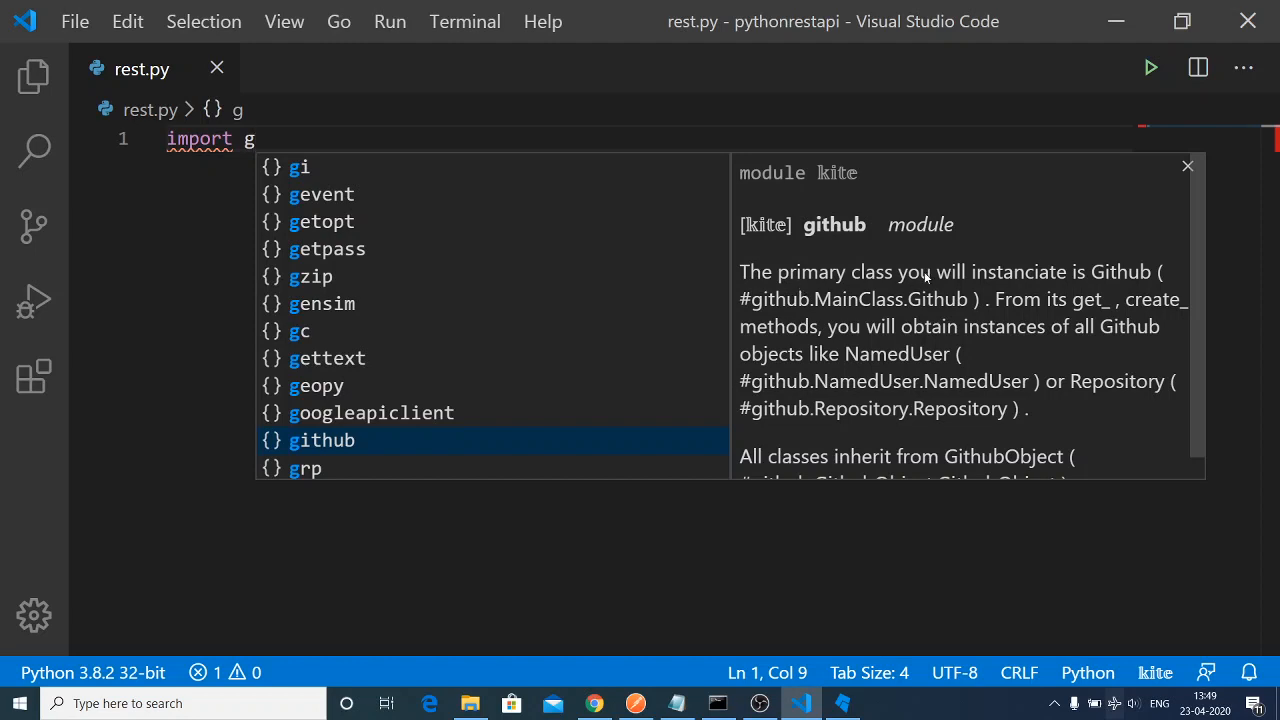
{"action": "mouse_move", "coordinate": [970, 268]}
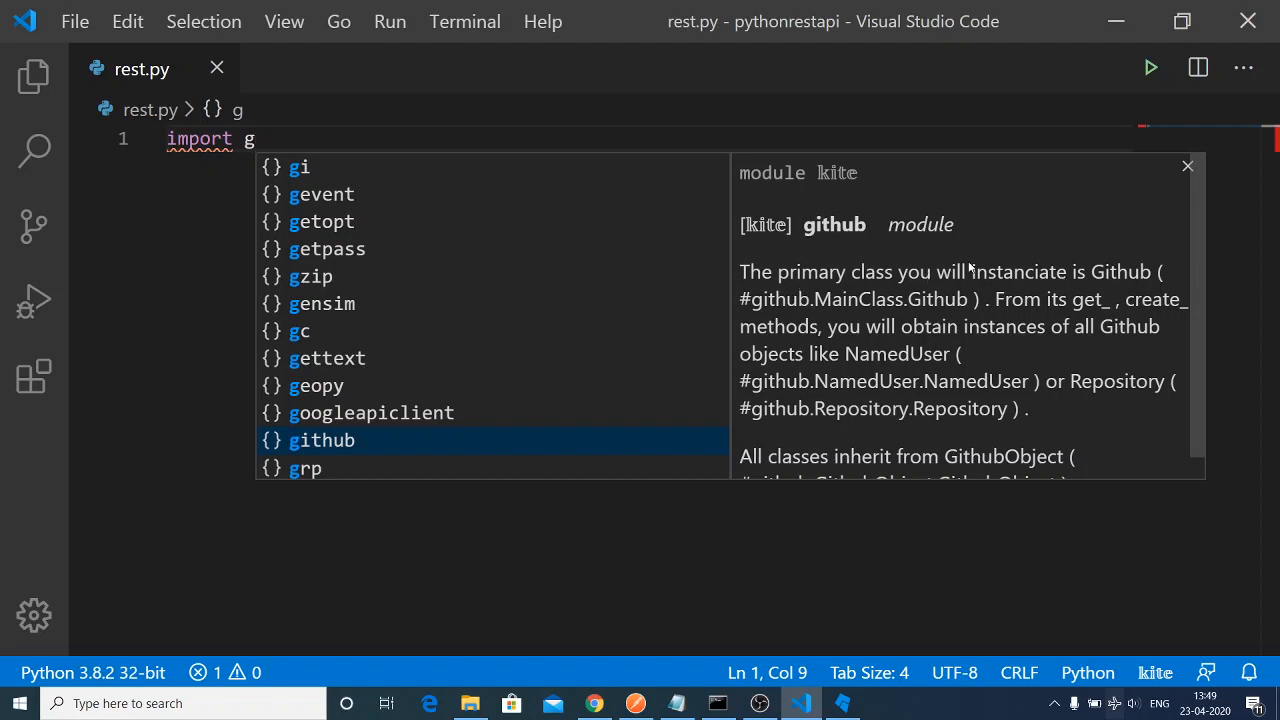
{"action": "mouse_move", "coordinate": [882, 291]}
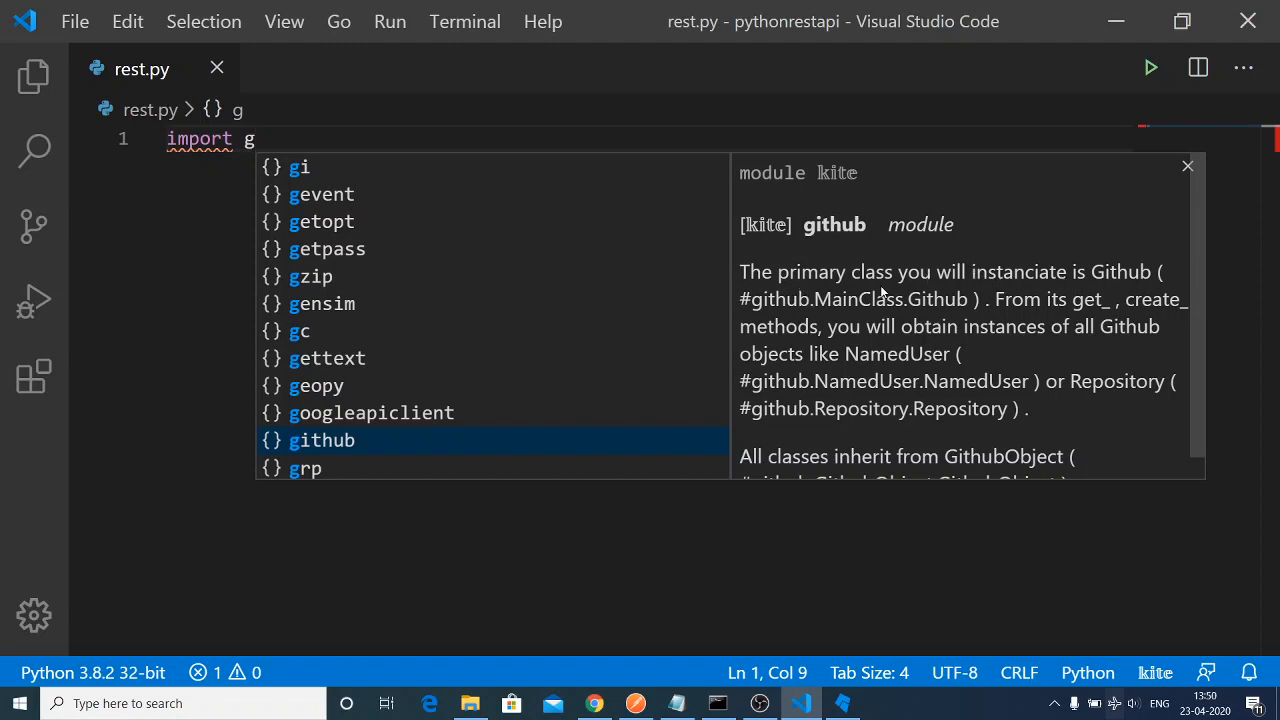
{"action": "type", "text": "ithu"}
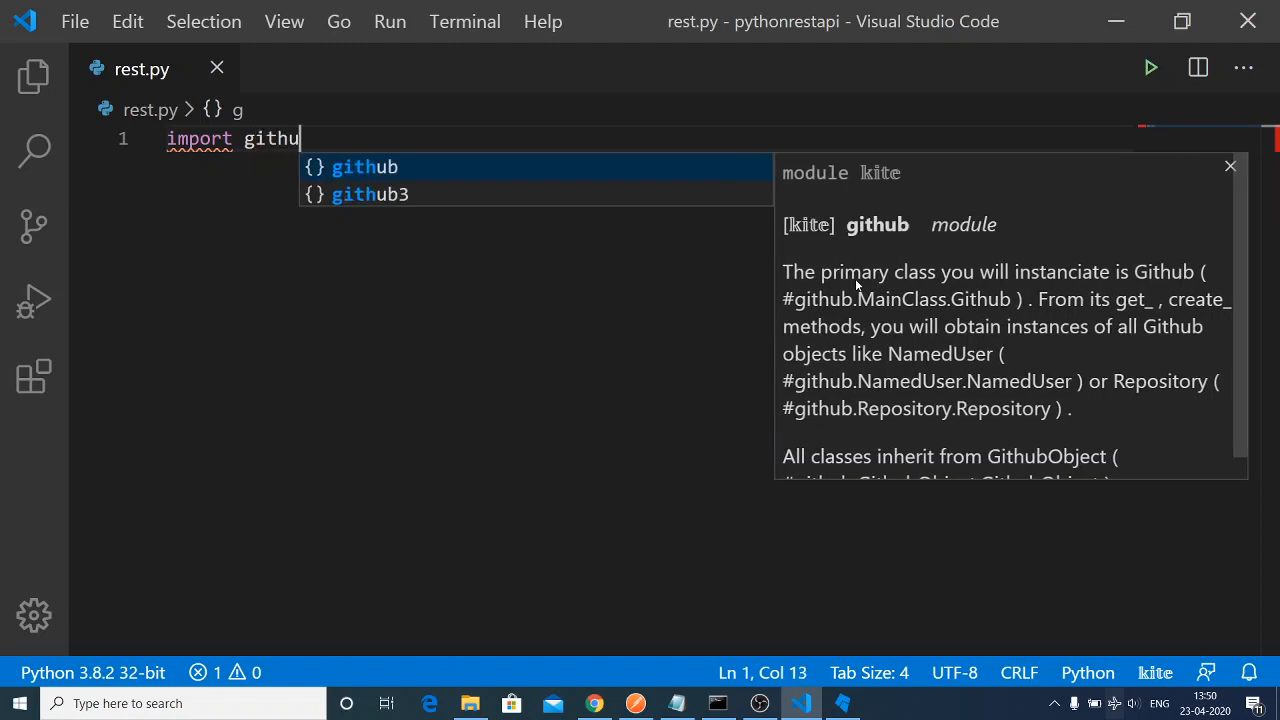
{"action": "key", "text": "Enter"}
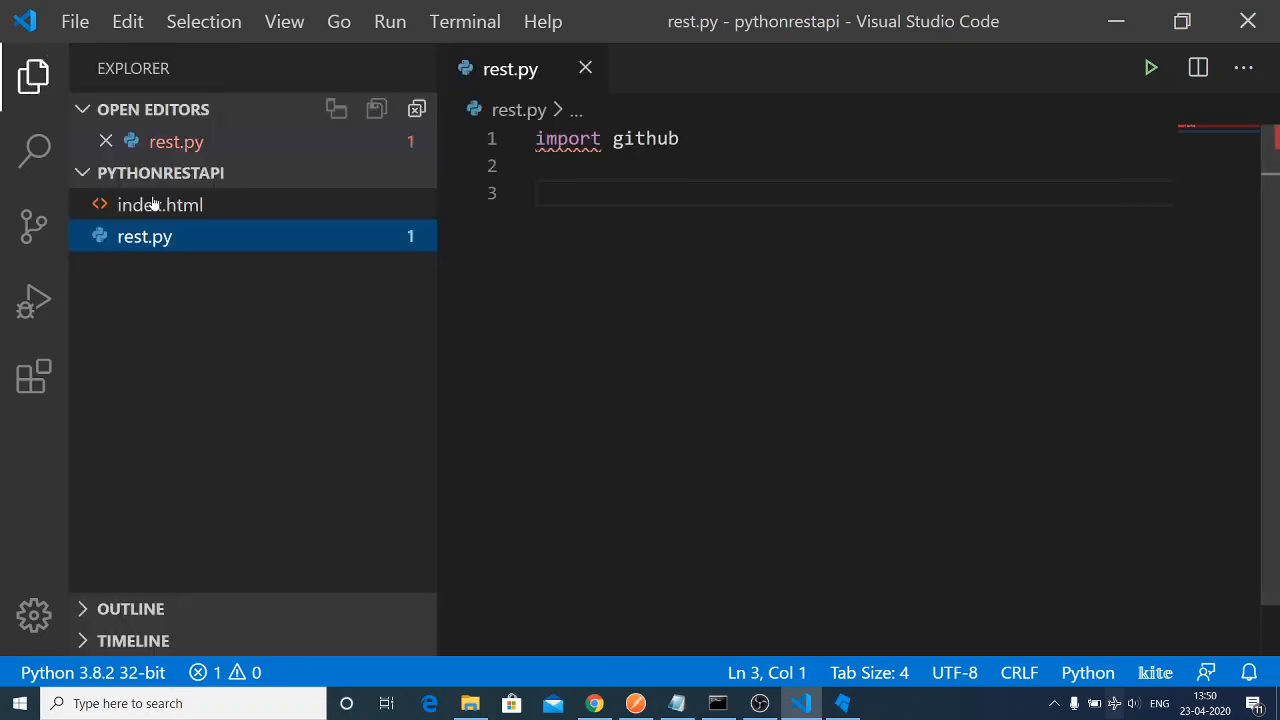
Disable Kite Python Autocomplete for all workspaces and reload VS Code.
{"action": "left_click", "coordinate": [33, 375]}
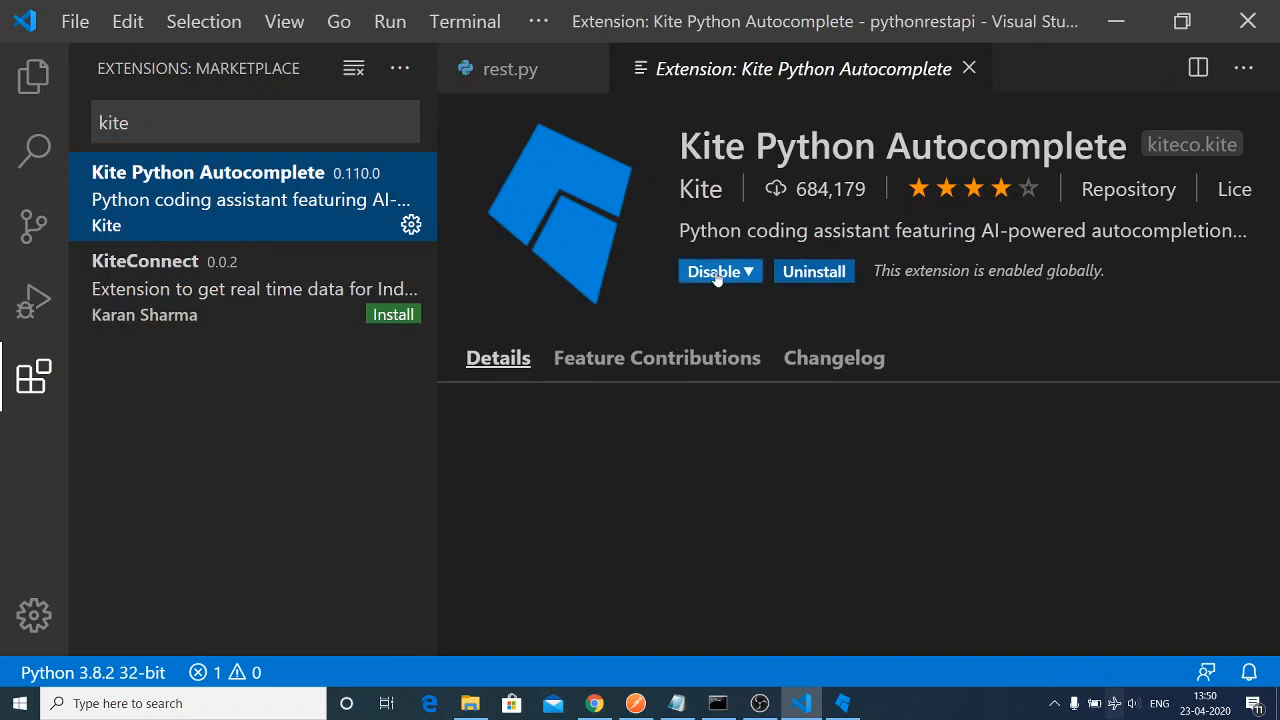
{"action": "left_click", "coordinate": [719, 271]}
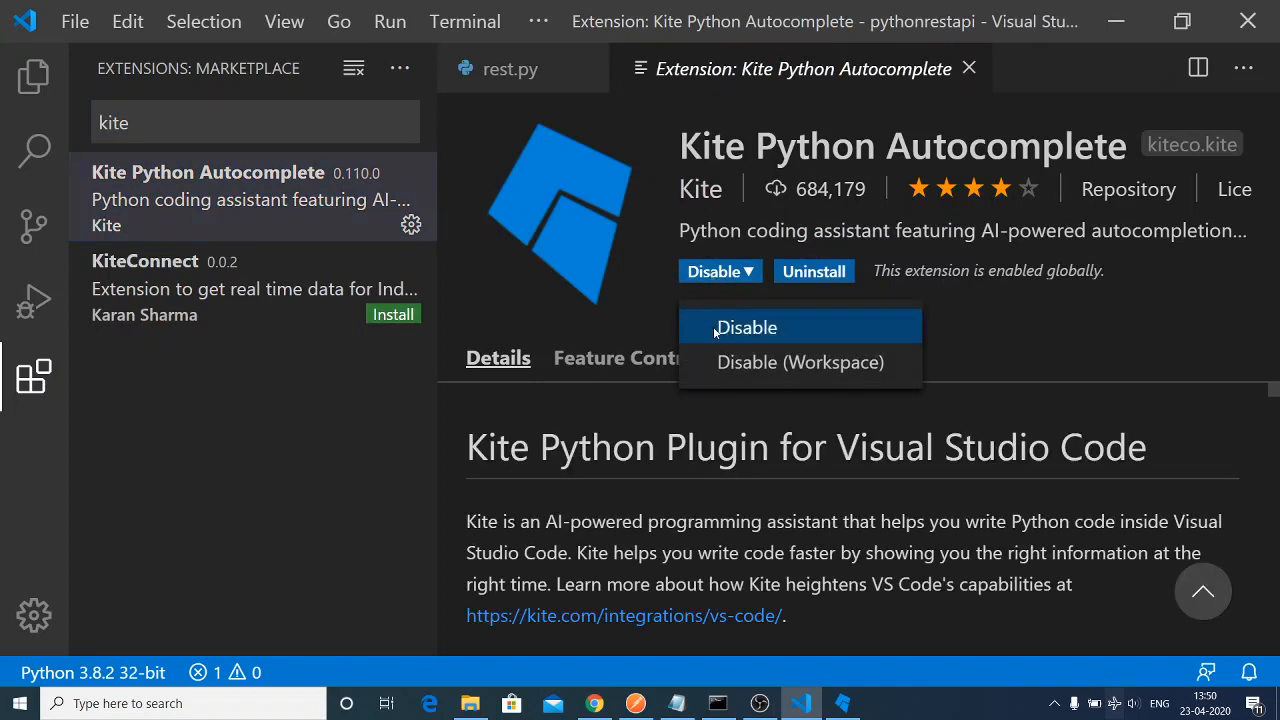
{"action": "left_click", "coordinate": [746, 327]}
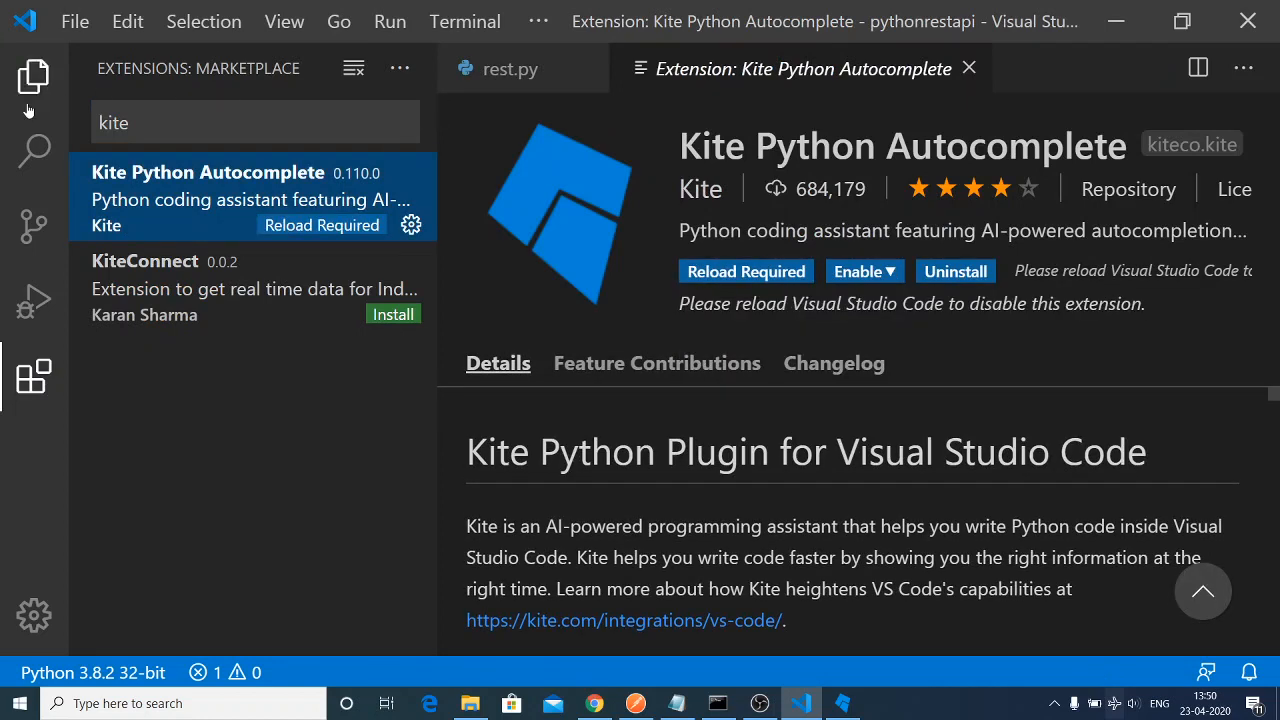
{"action": "mouse_move", "coordinate": [745, 271]}
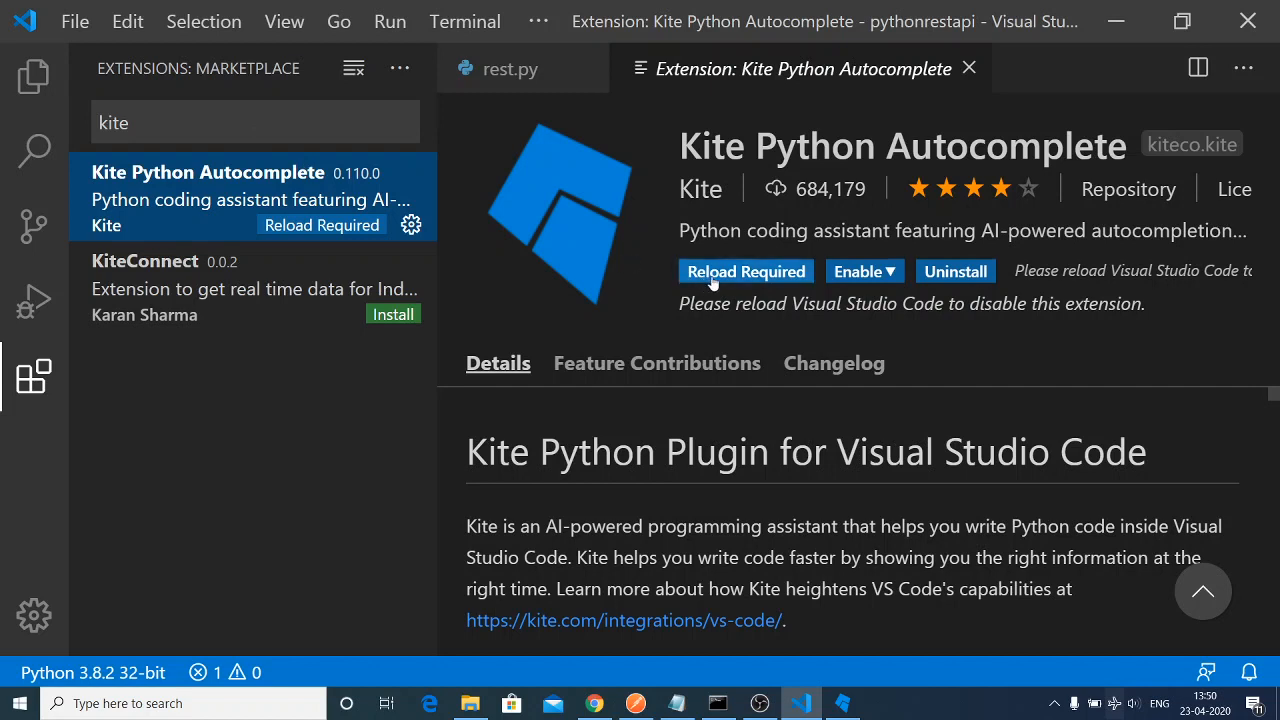
{"action": "left_click", "coordinate": [745, 271]}
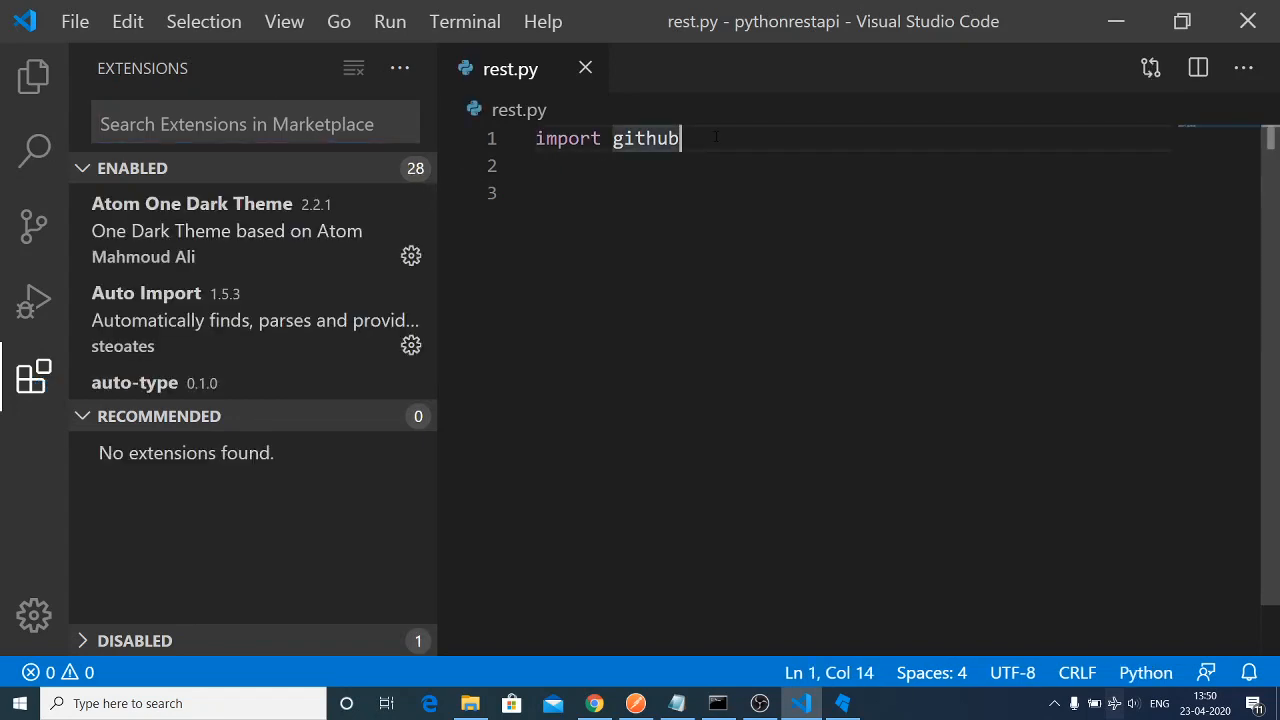
Clear rest.py and retype 'import github', getting only plain Python completions.
{"action": "key", "text": "Ctrl+a"}
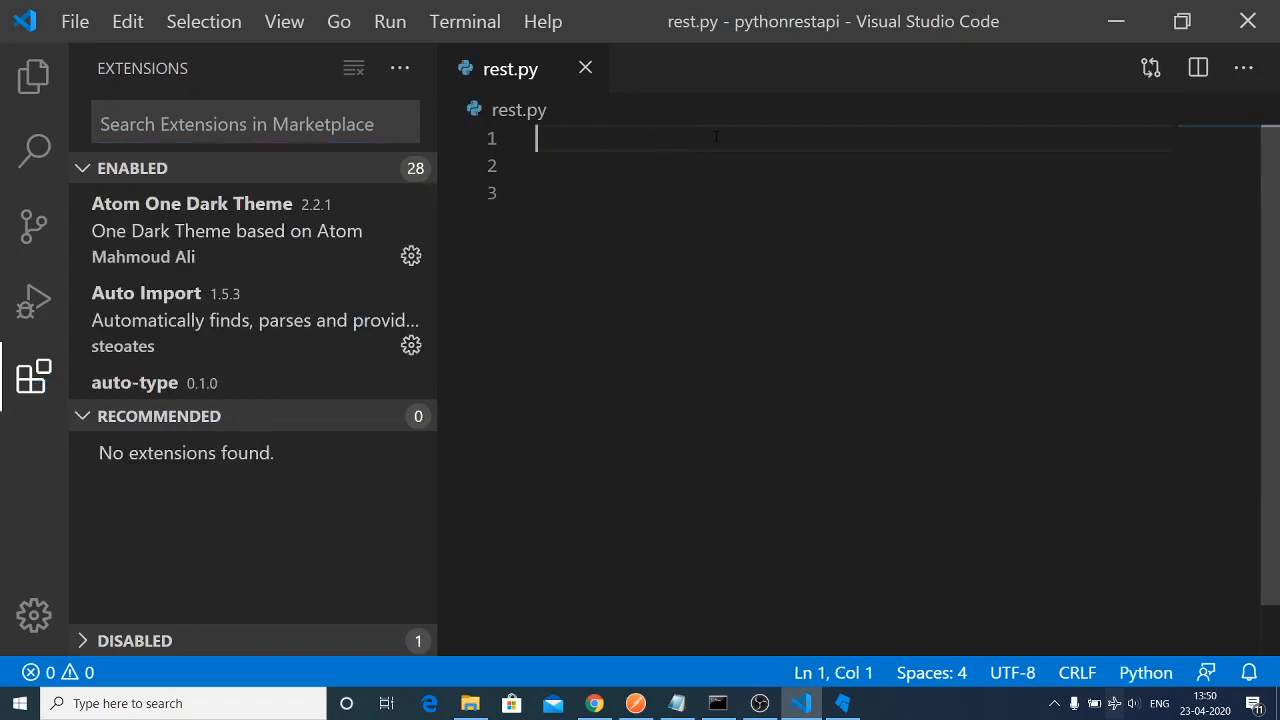
{"action": "type", "text": "impor"}
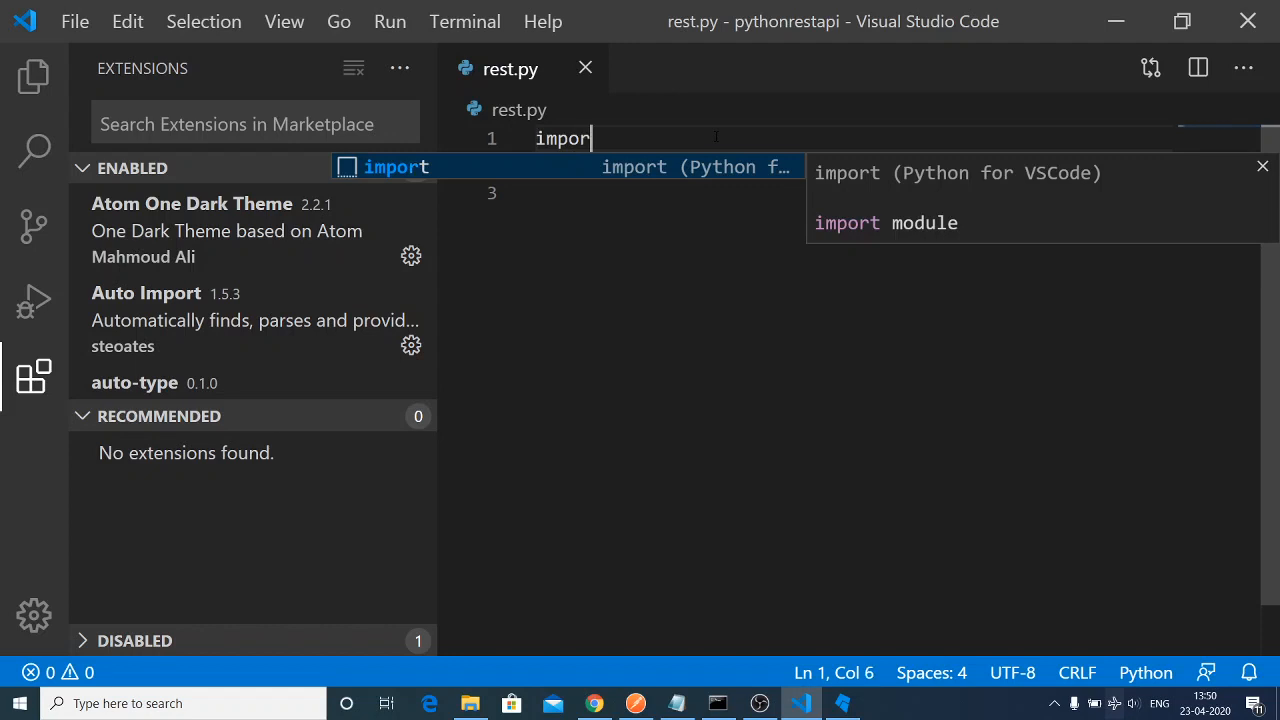
{"action": "type", "text": "github"}
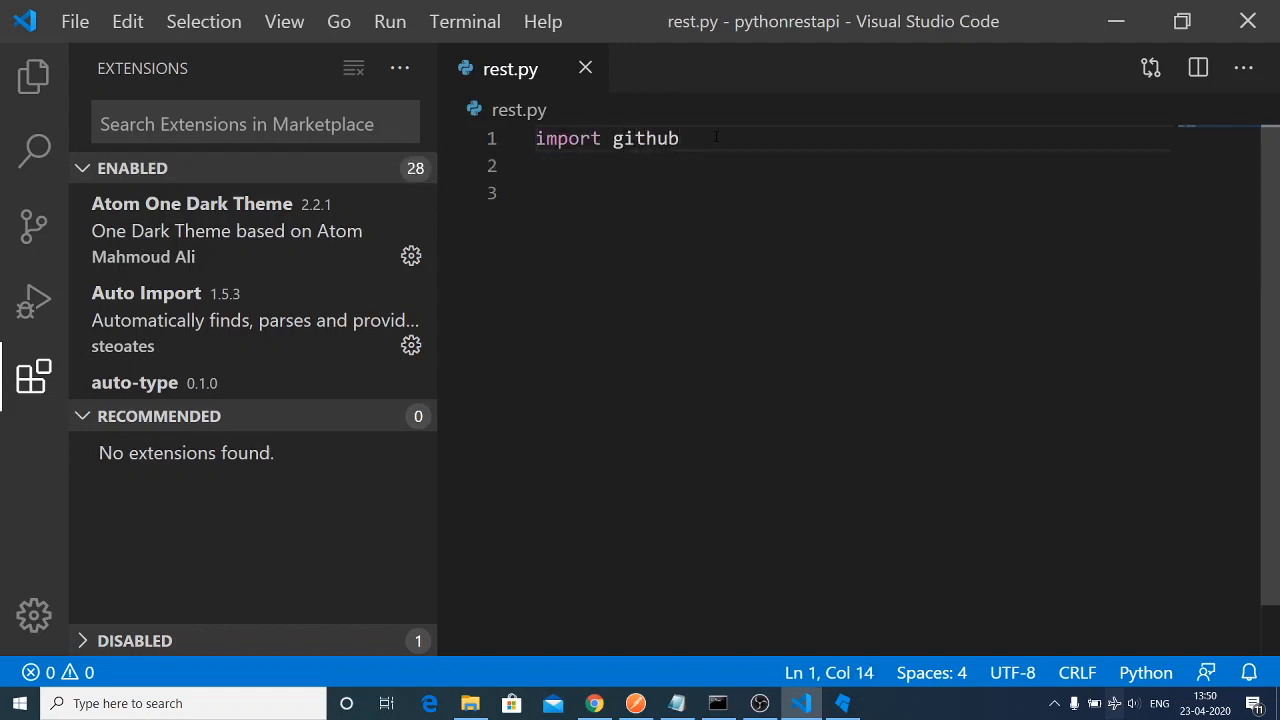
{"action": "type", "text": "impo"}
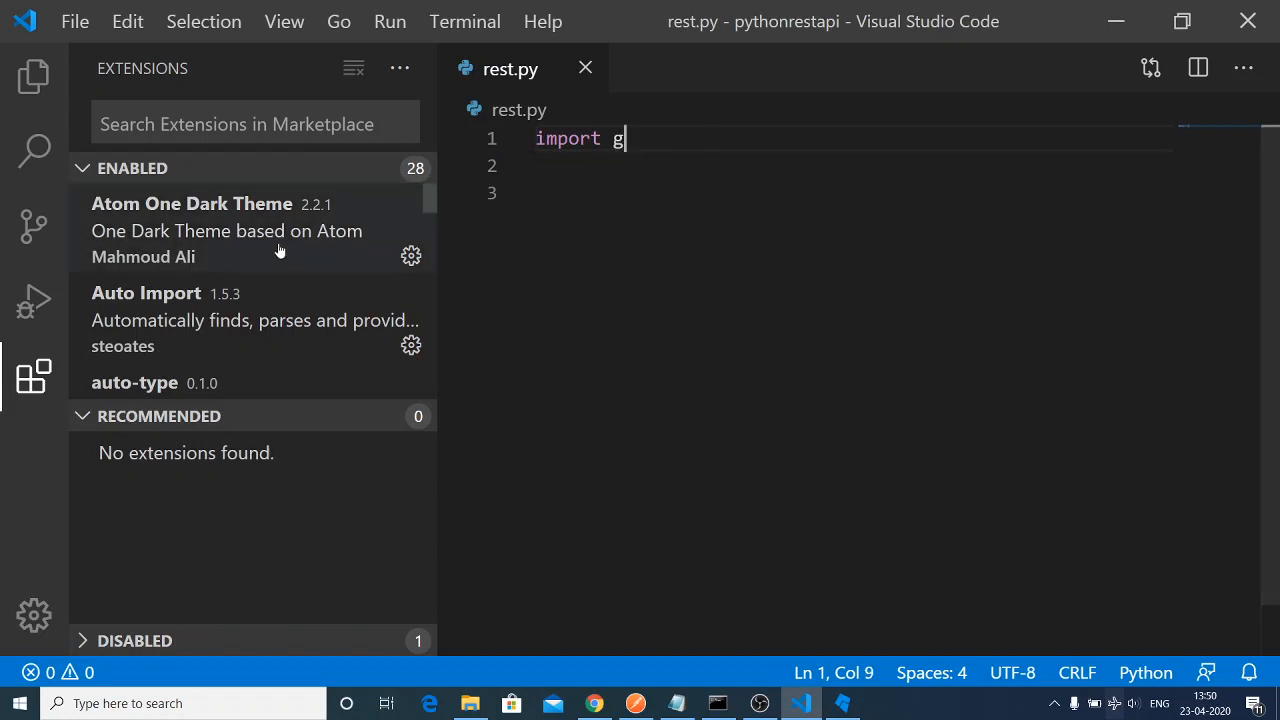
{"action": "type", "text": "kite"}
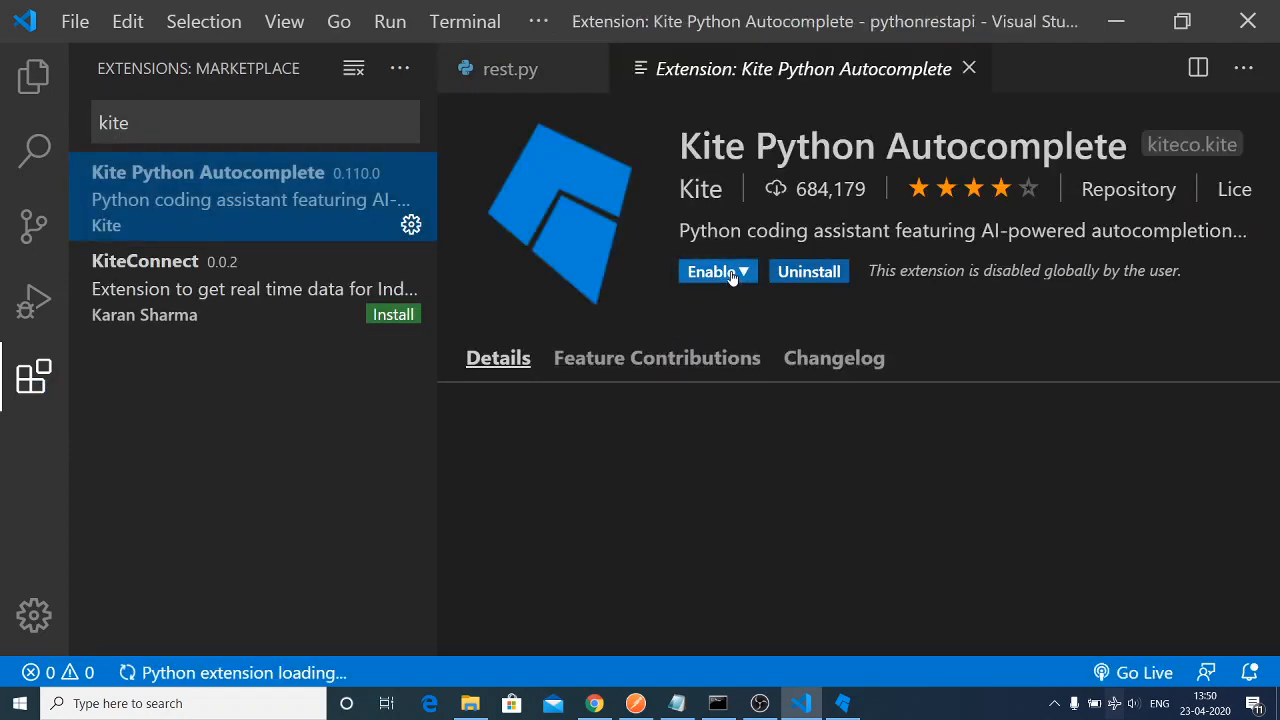
Enable Kite Python Autocomplete for all workspaces from its Enable dropdown.
{"action": "left_click", "coordinate": [743, 271]}
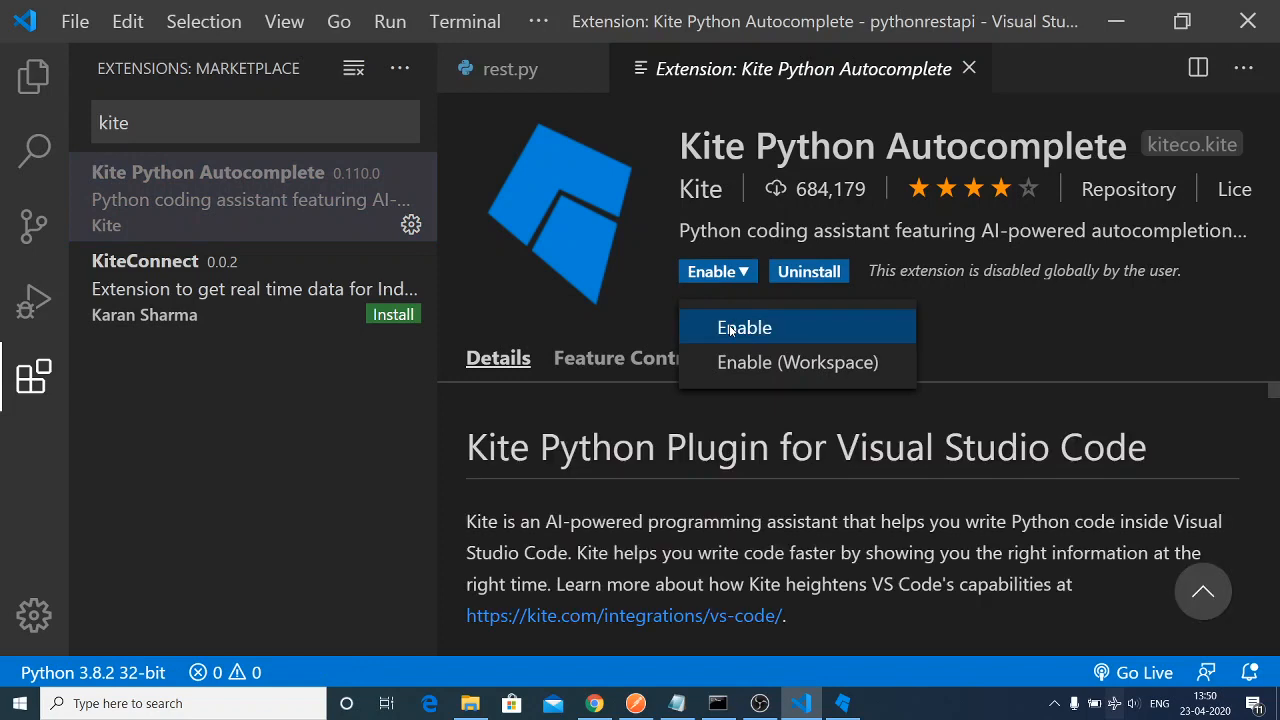
{"action": "left_click", "coordinate": [744, 327]}
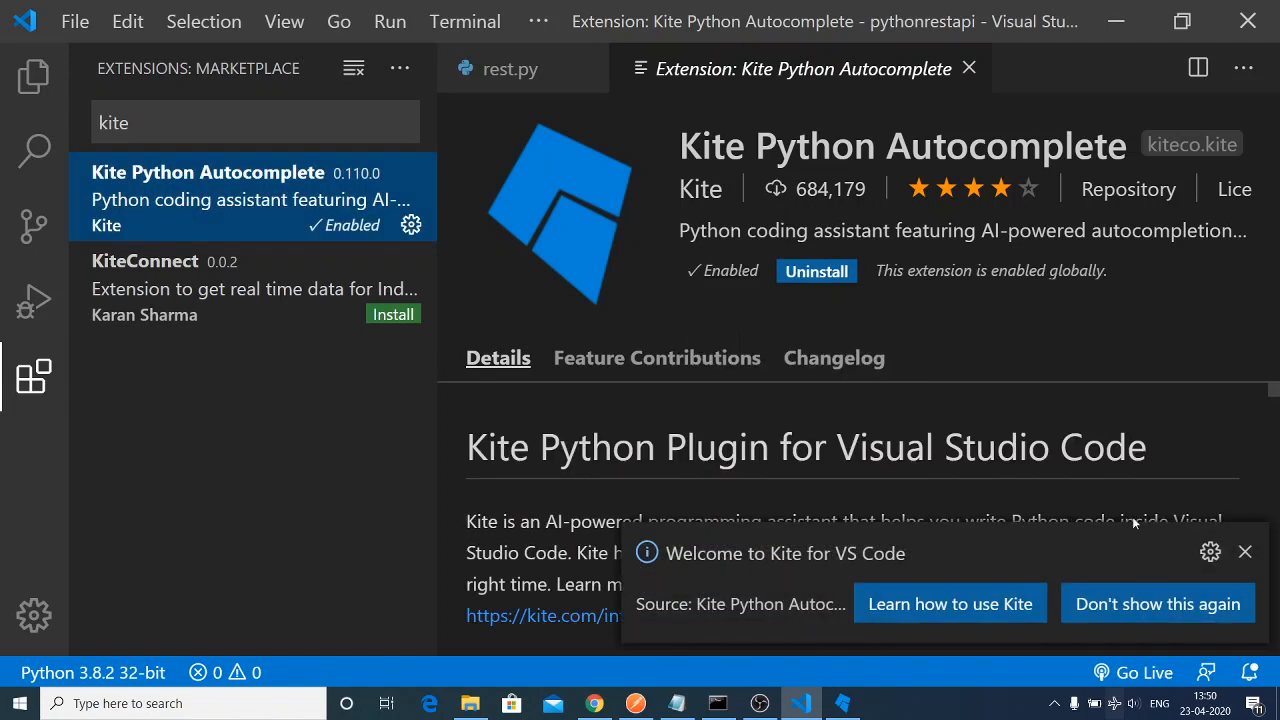
{"action": "left_click", "coordinate": [1245, 551]}
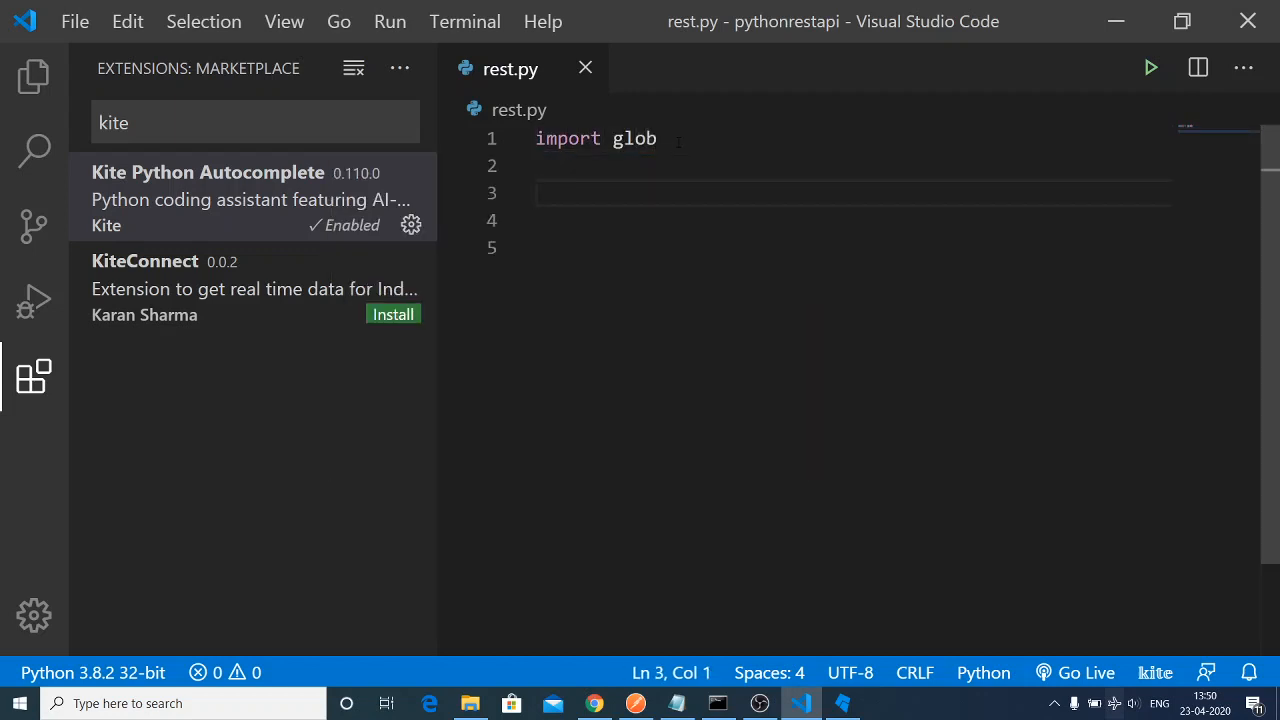
Type 'glob.' in rest.py, then 'django.' to bring up Kite's django submodule suggestions.
{"action": "type", "text": "glob"}
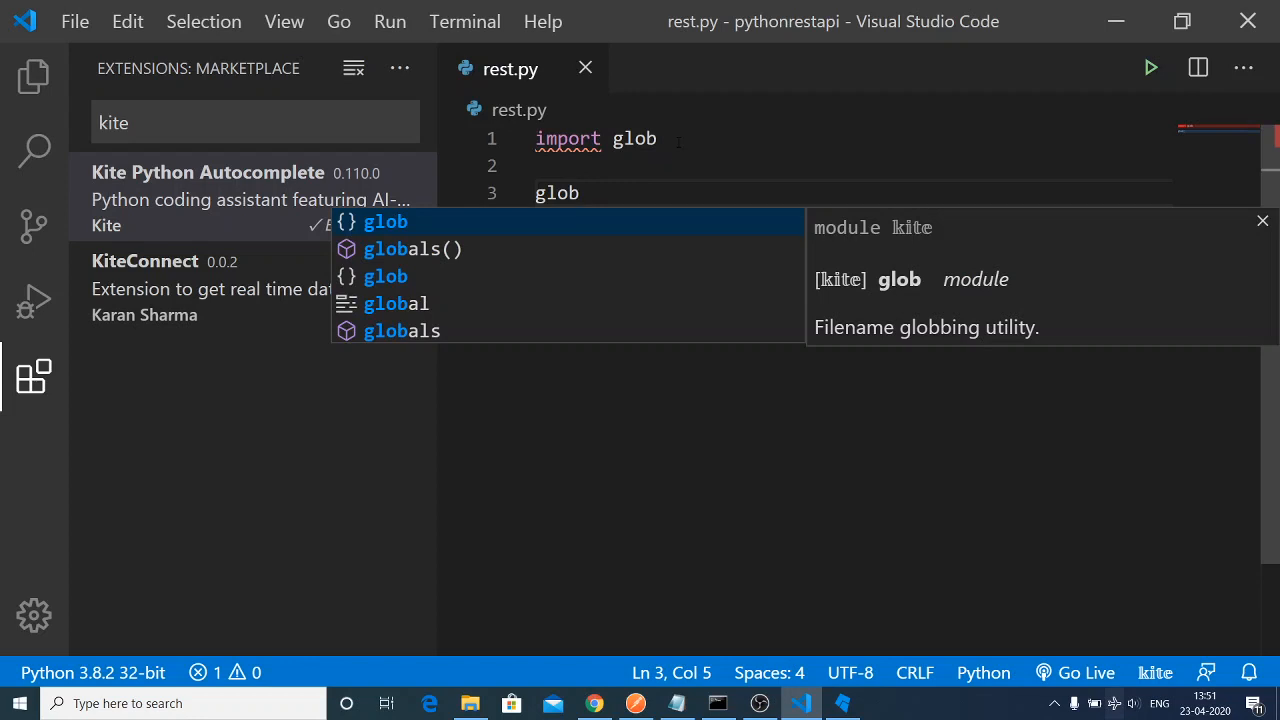
{"action": "type", "text": "."}
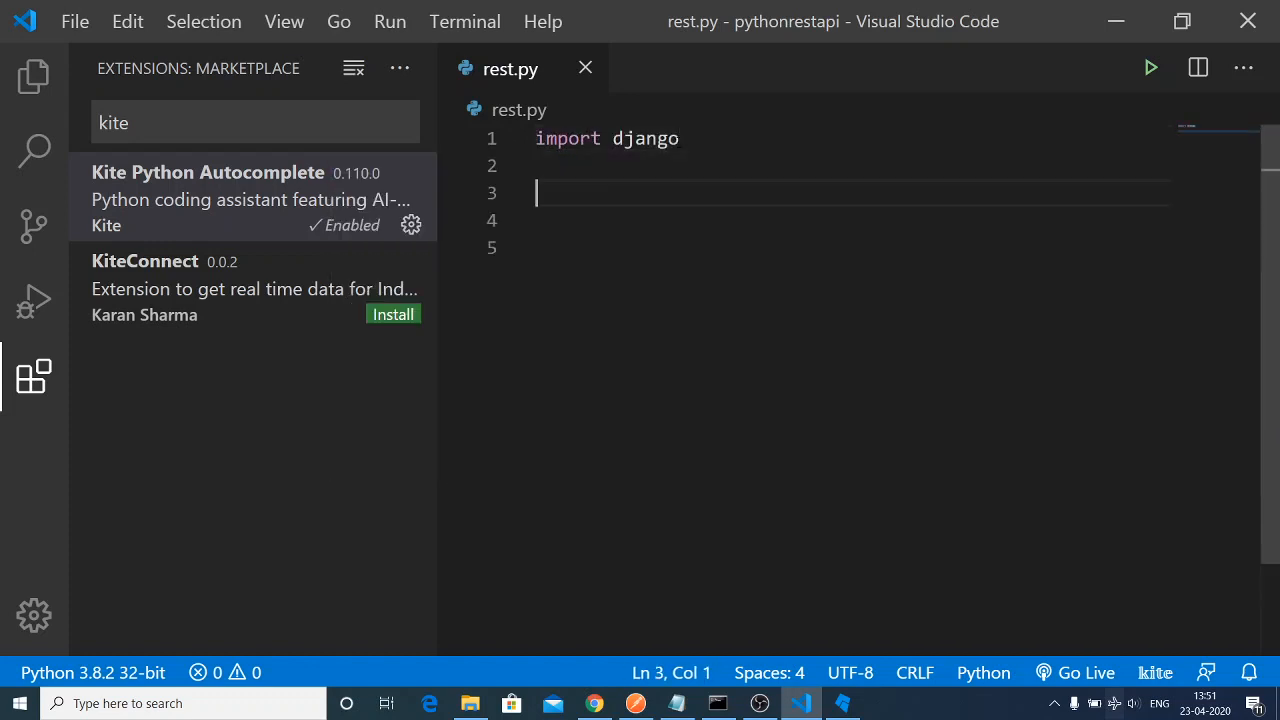
{"action": "type", "text": "django."}
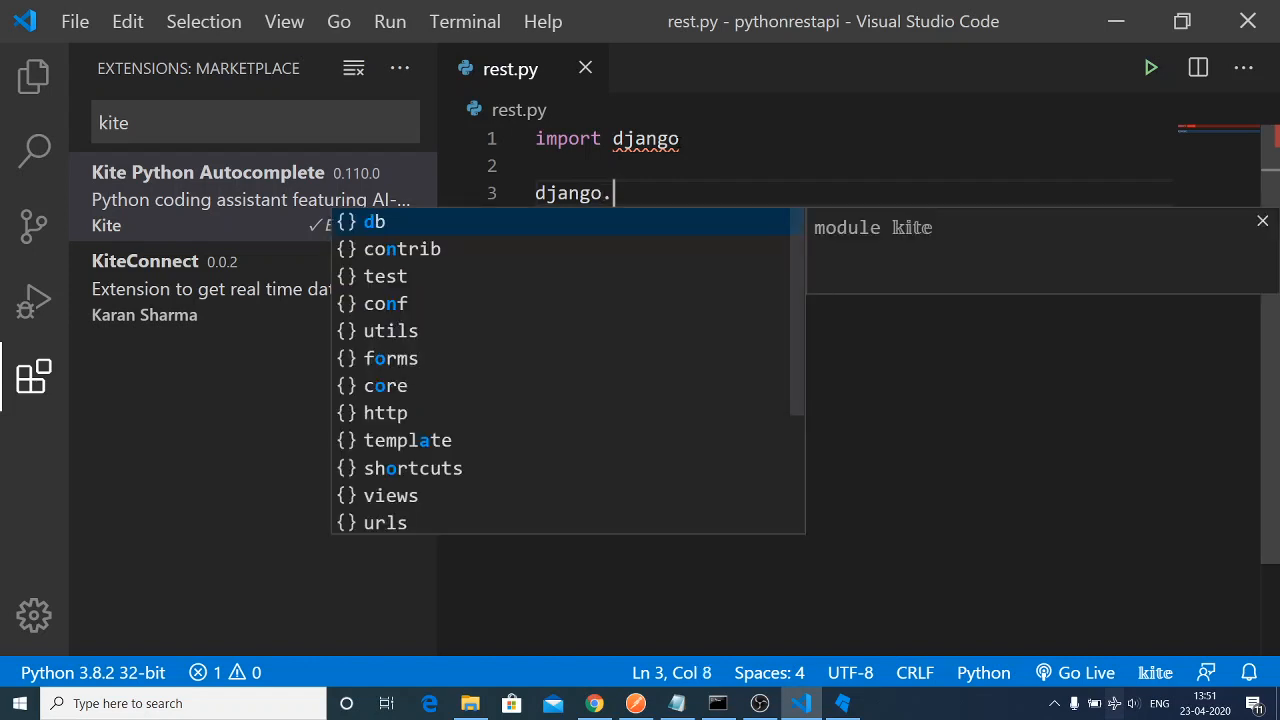